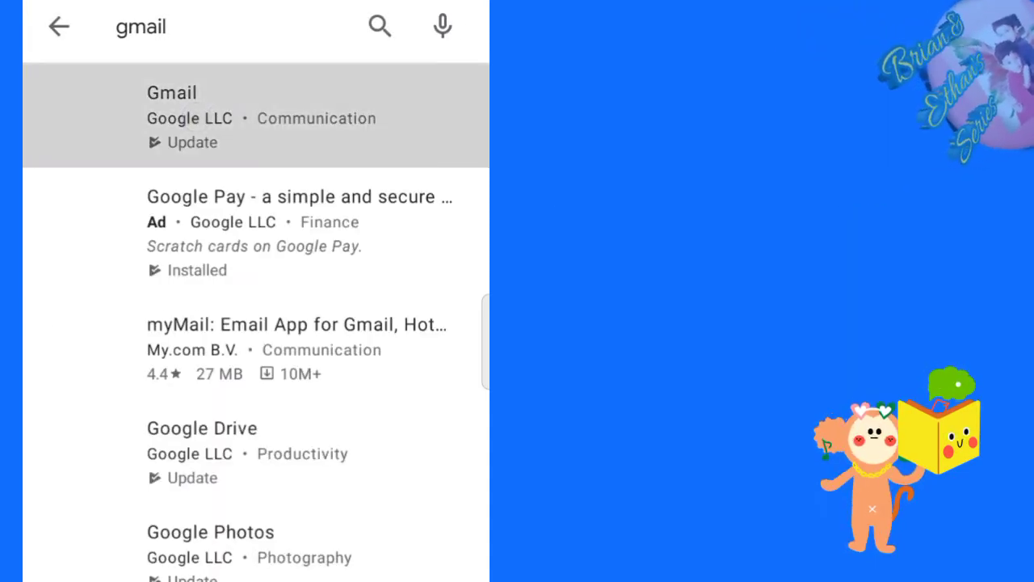
- Leave the Play Store Gmail results and return to the phone's app search
{"action": "left_click", "coordinate": [171, 92]}
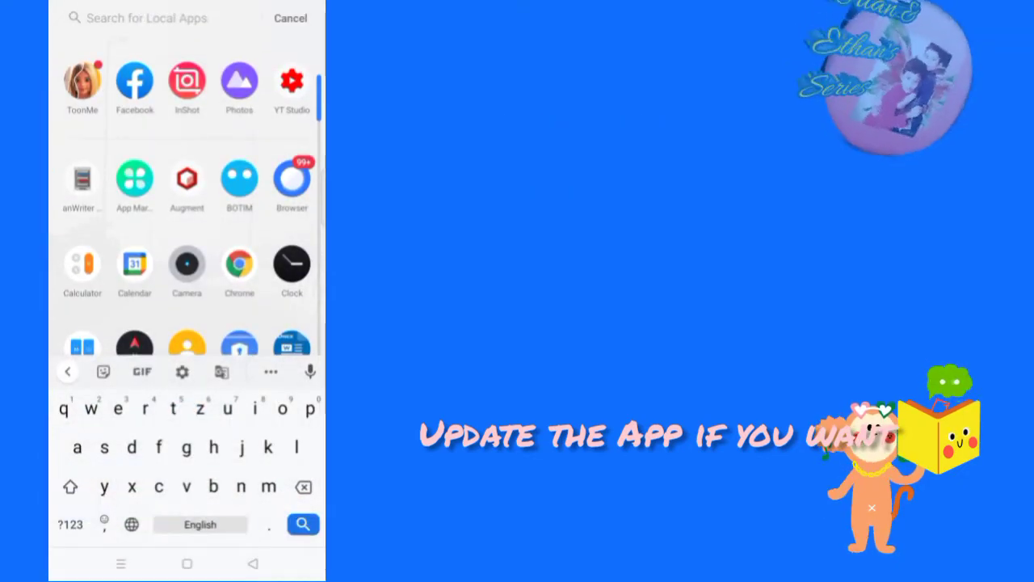
- Launch Gmail, add another account of type Google and reach the Google sign-in page
{"action": "type", "text": "gm"}
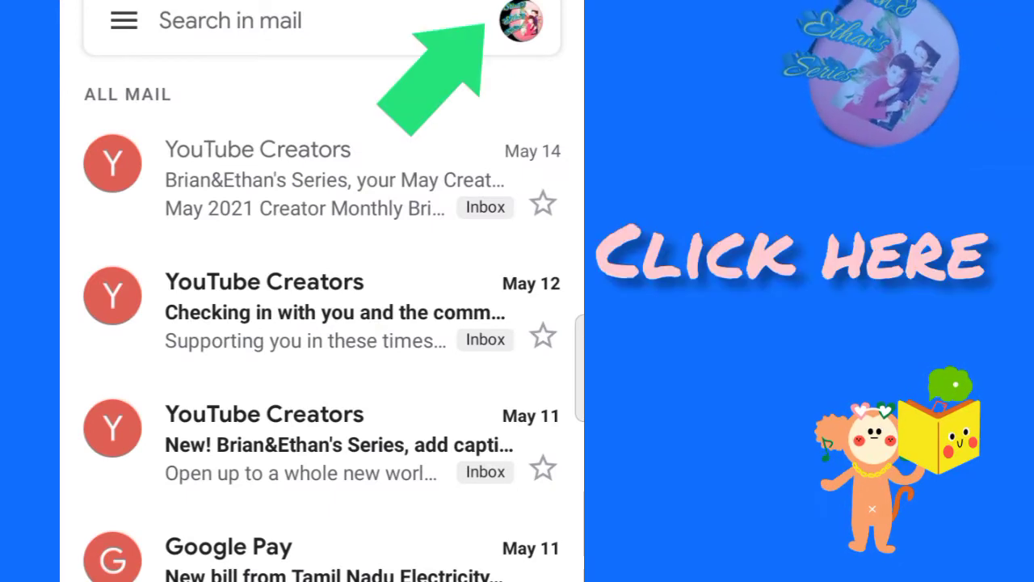
{"action": "left_click", "coordinate": [521, 19]}
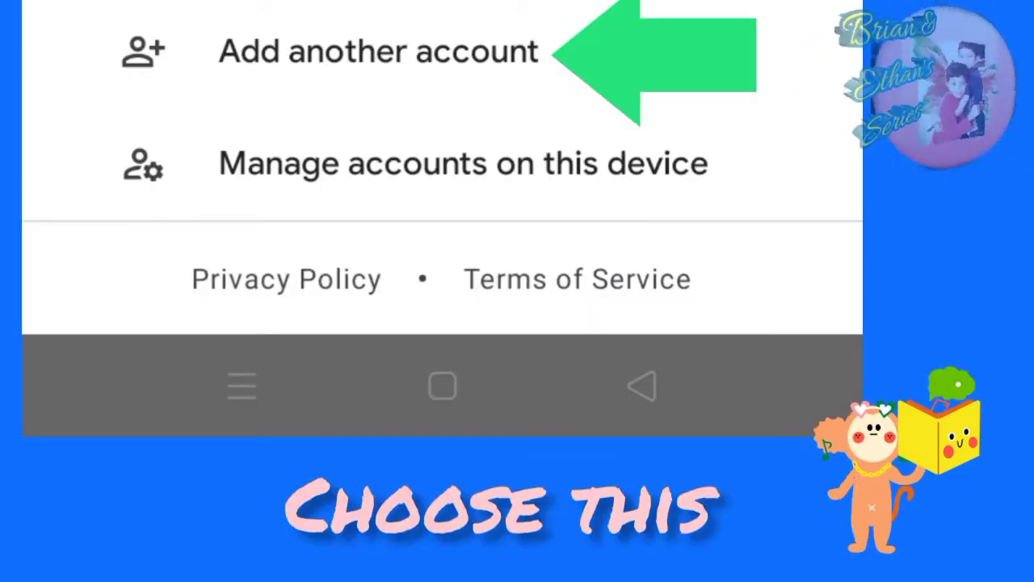
{"action": "left_click", "coordinate": [378, 50]}
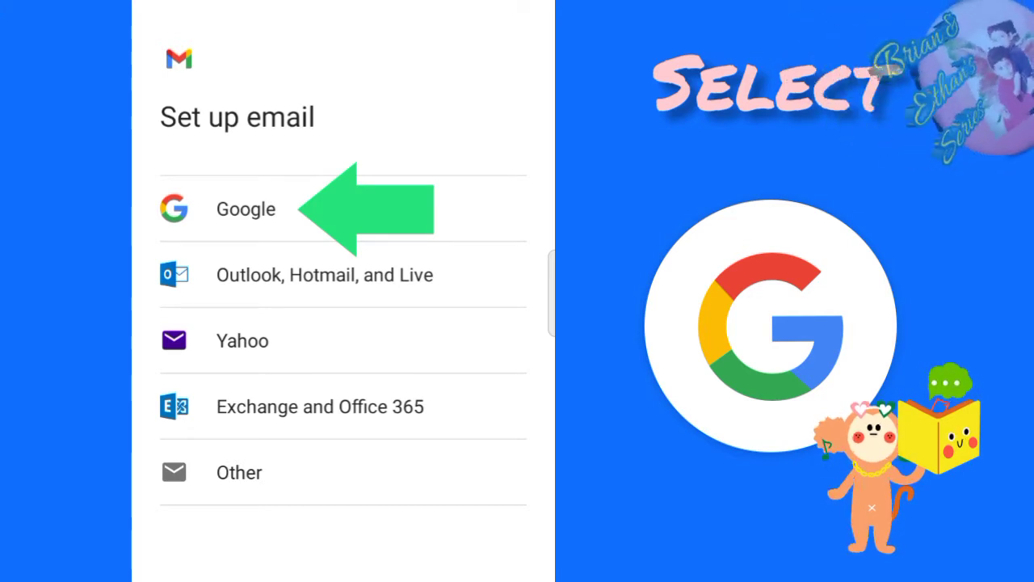
{"action": "left_click", "coordinate": [246, 209]}
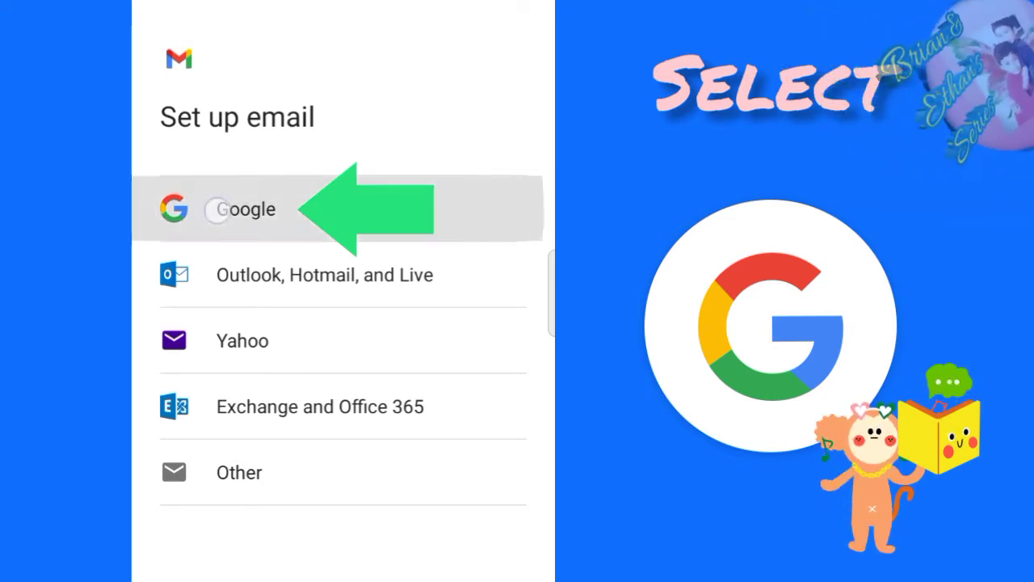
{"action": "left_click", "coordinate": [242, 211]}
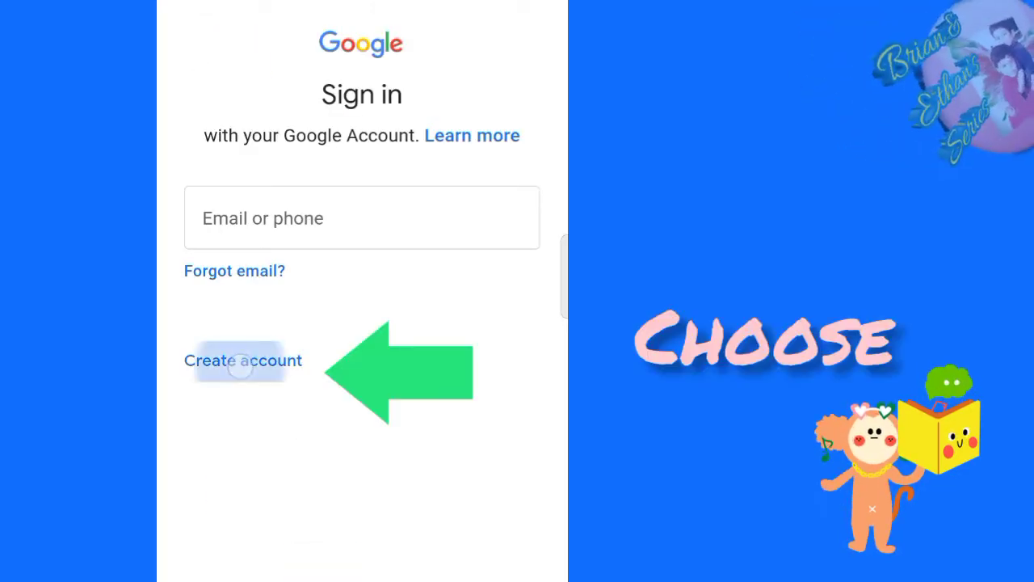
- Create a Google account for myself with first name Christ and last name Mommy, then continue
{"action": "left_click", "coordinate": [242, 361]}
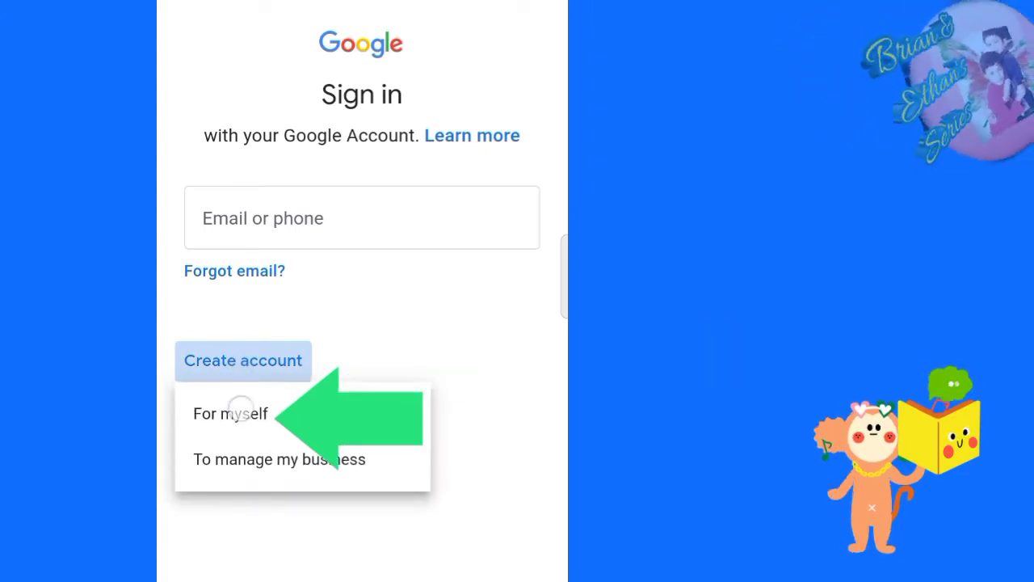
{"action": "left_click", "coordinate": [230, 414]}
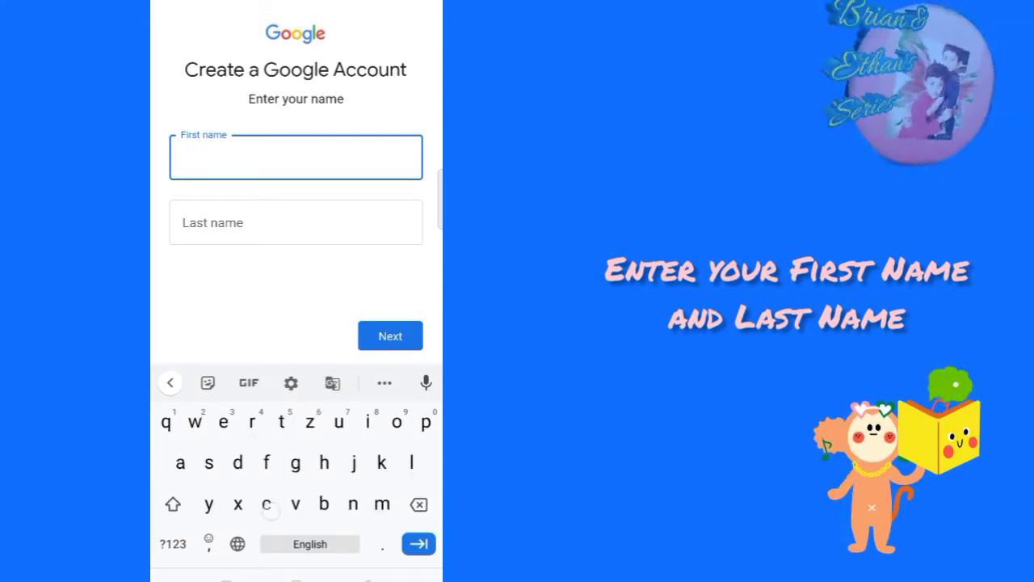
{"action": "type", "text": "Christin"}
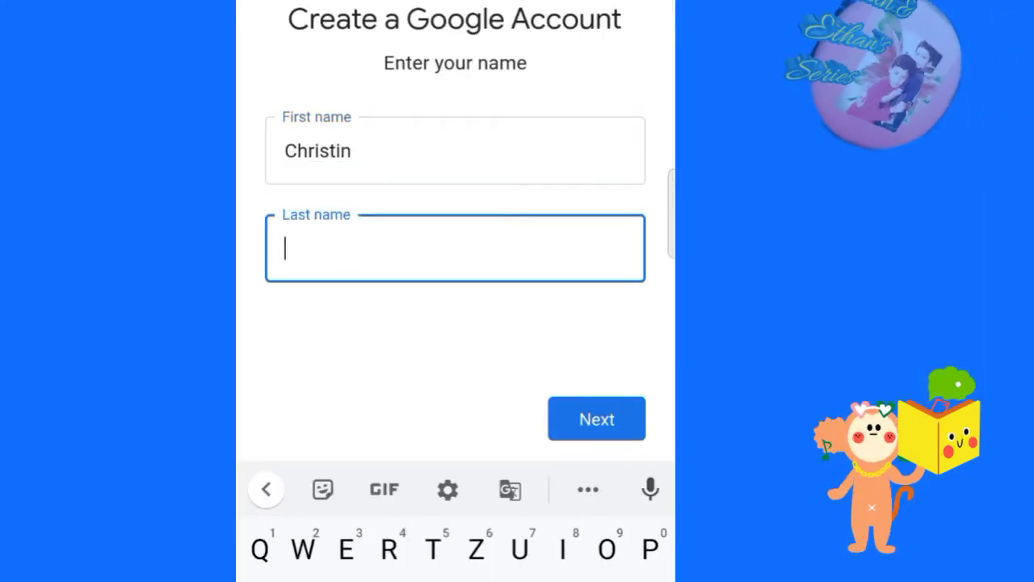
{"action": "type", "text": "Ma"}
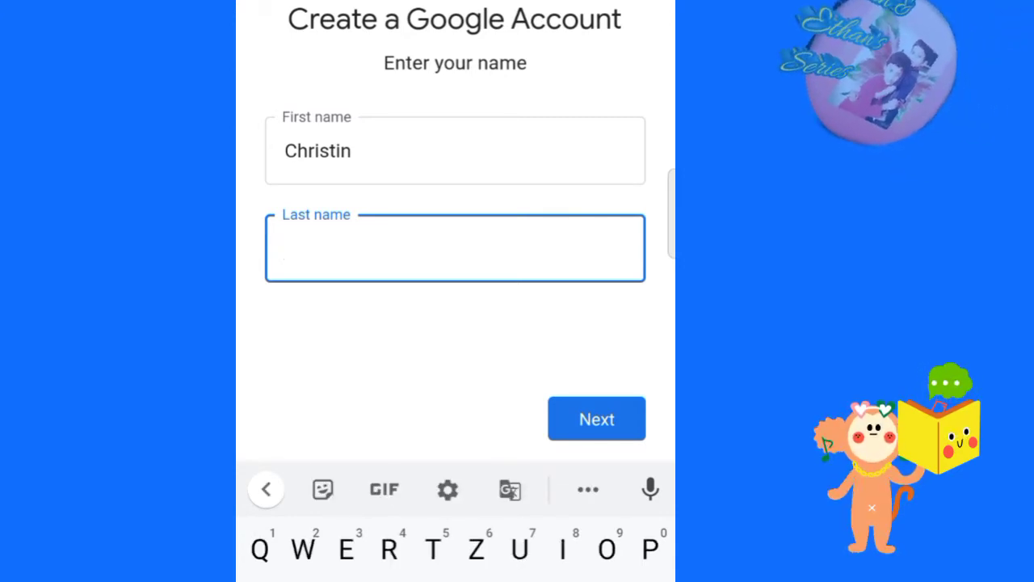
{"action": "type", "text": "M"}
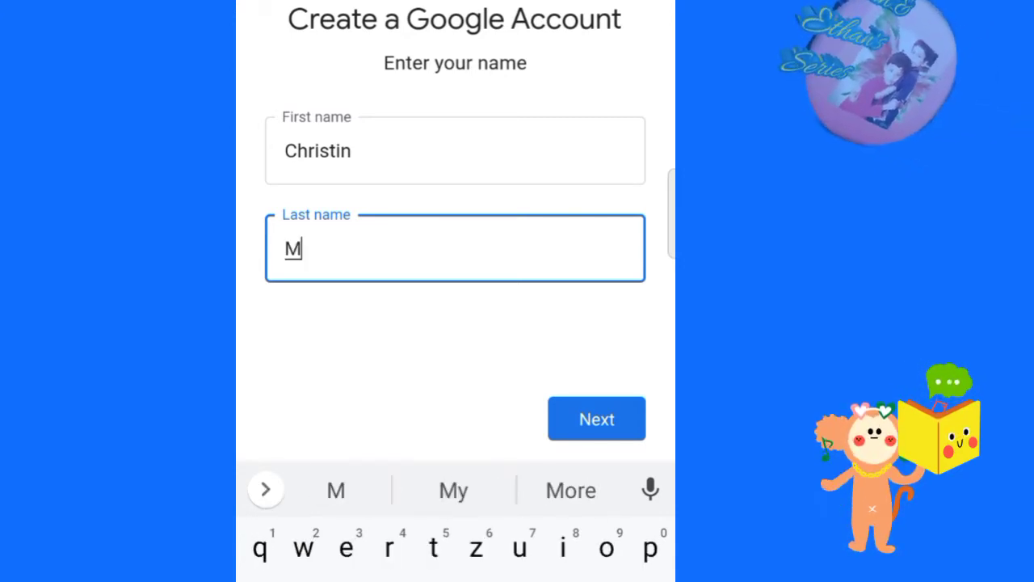
{"action": "type", "text": "omm"}
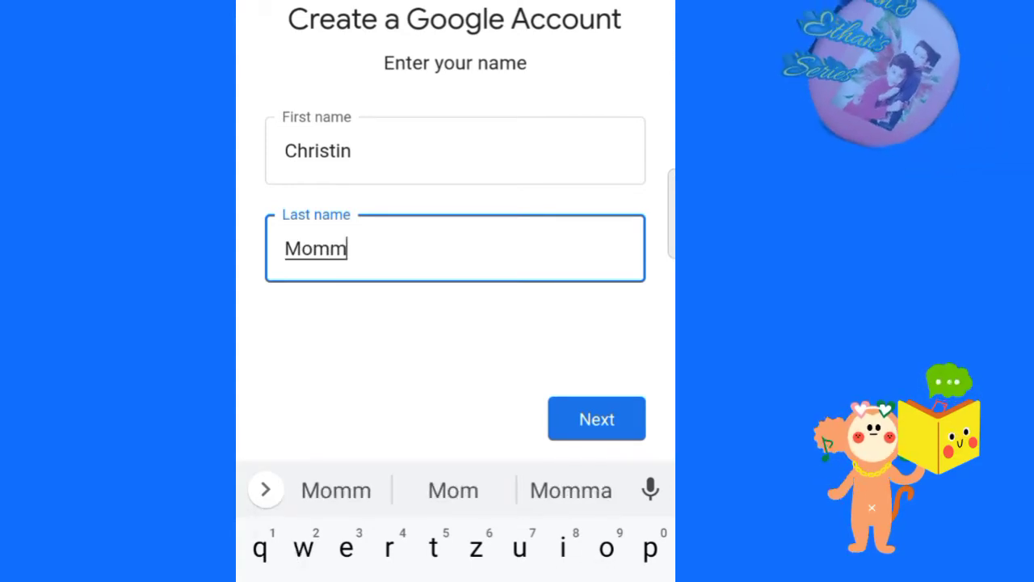
{"action": "type", "text": "y"}
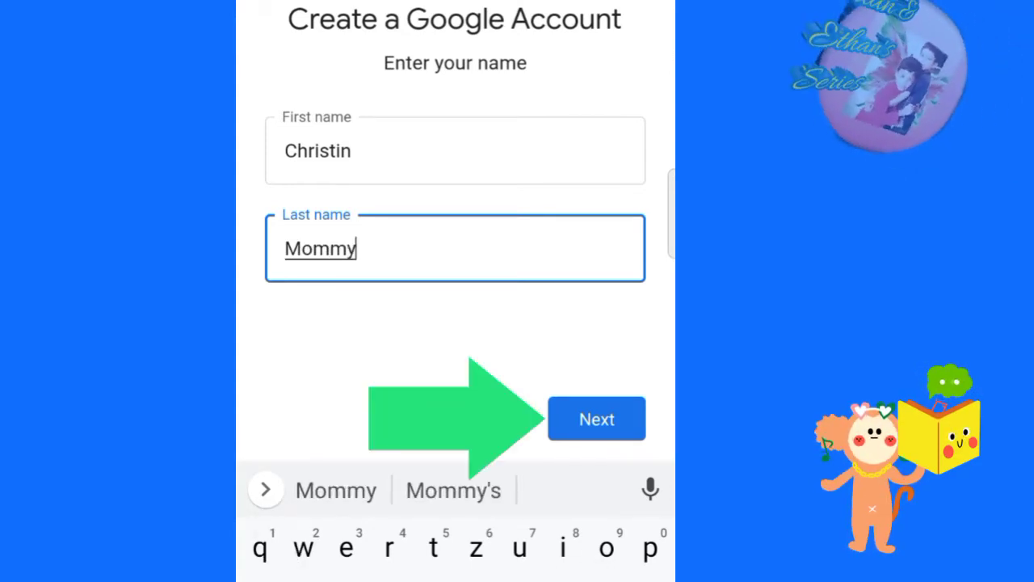
{"action": "left_click", "coordinate": [597, 419]}
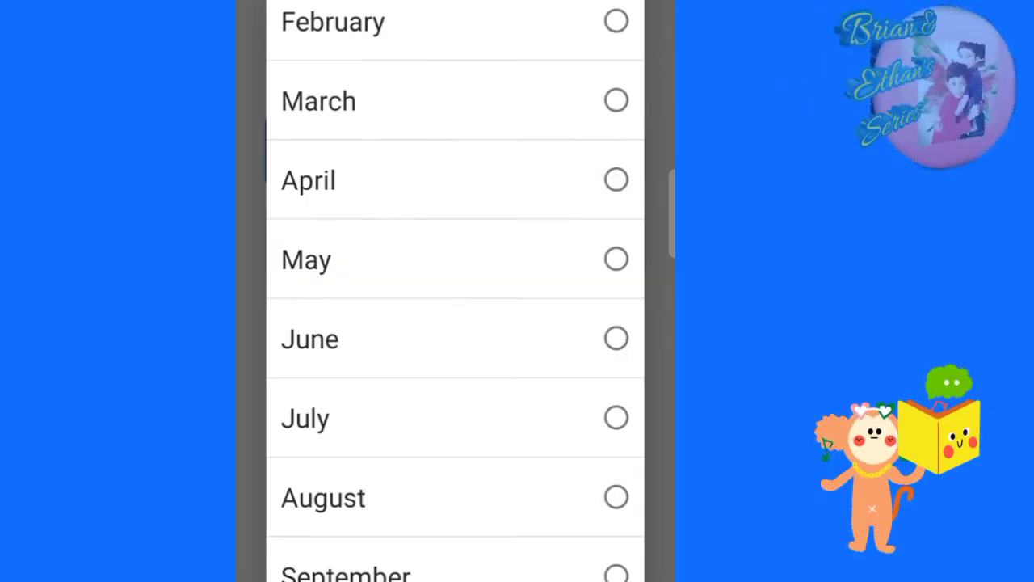
{"action": "left_click", "coordinate": [333, 22]}
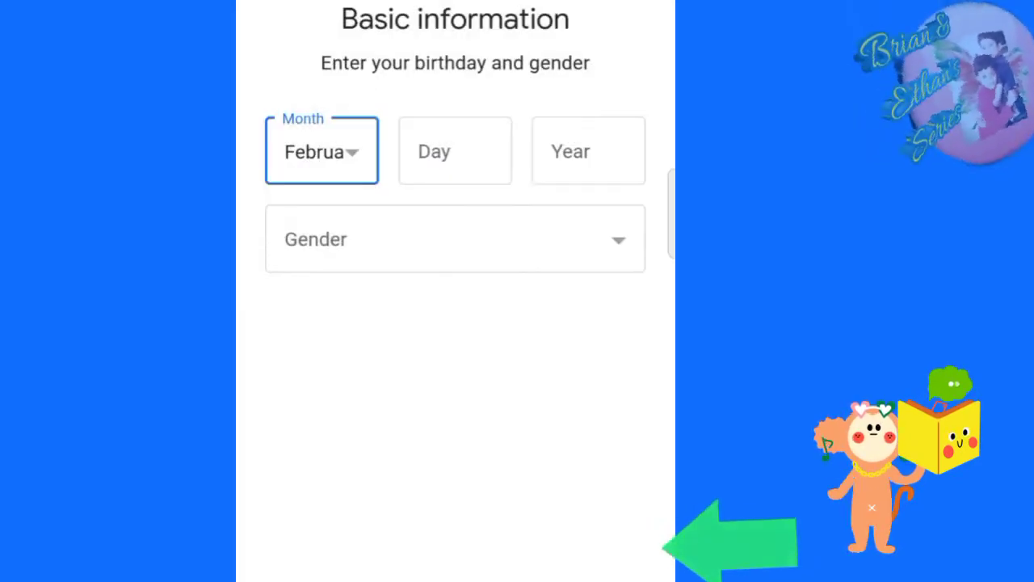
{"action": "left_click", "coordinate": [455, 150]}
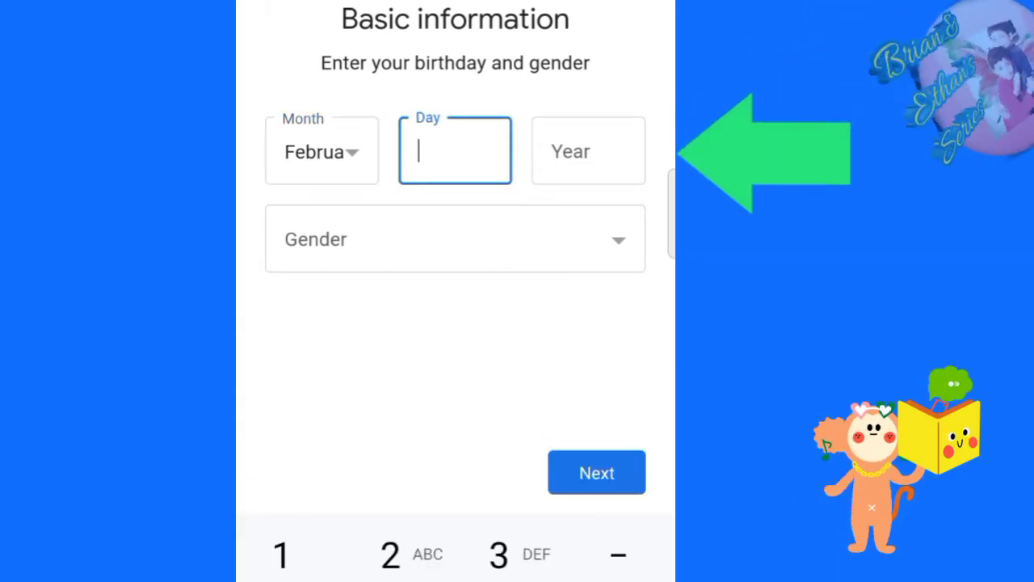
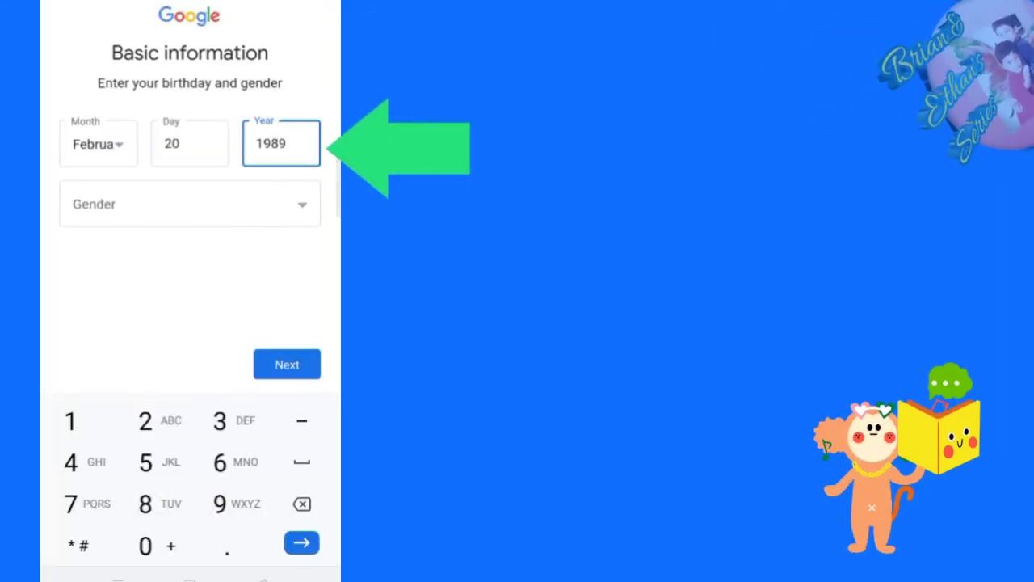
{"action": "left_click", "coordinate": [288, 363]}
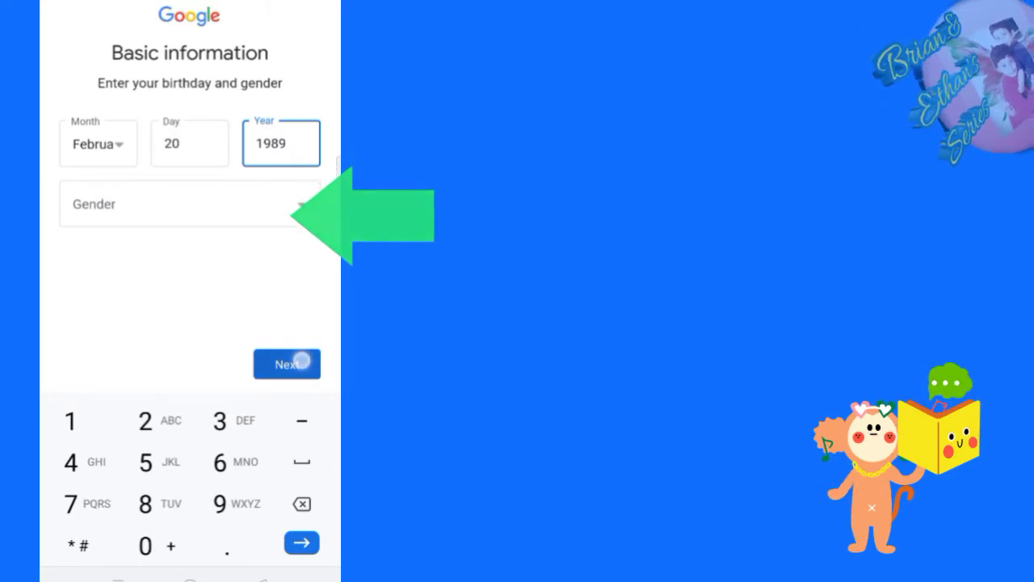
- Set gender to Female and continue to the address choices
{"action": "left_click", "coordinate": [178, 203]}
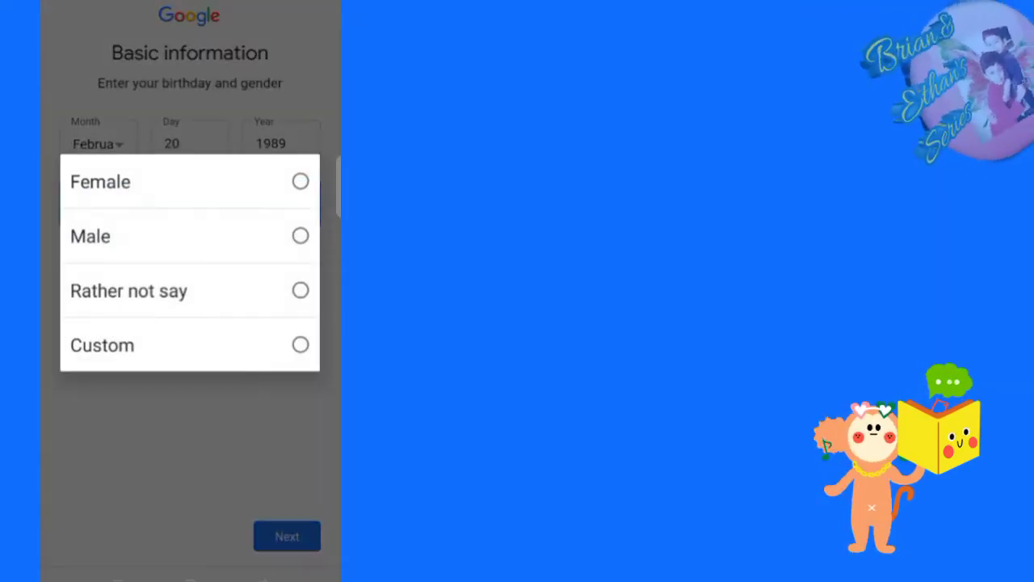
{"action": "left_click", "coordinate": [100, 181]}
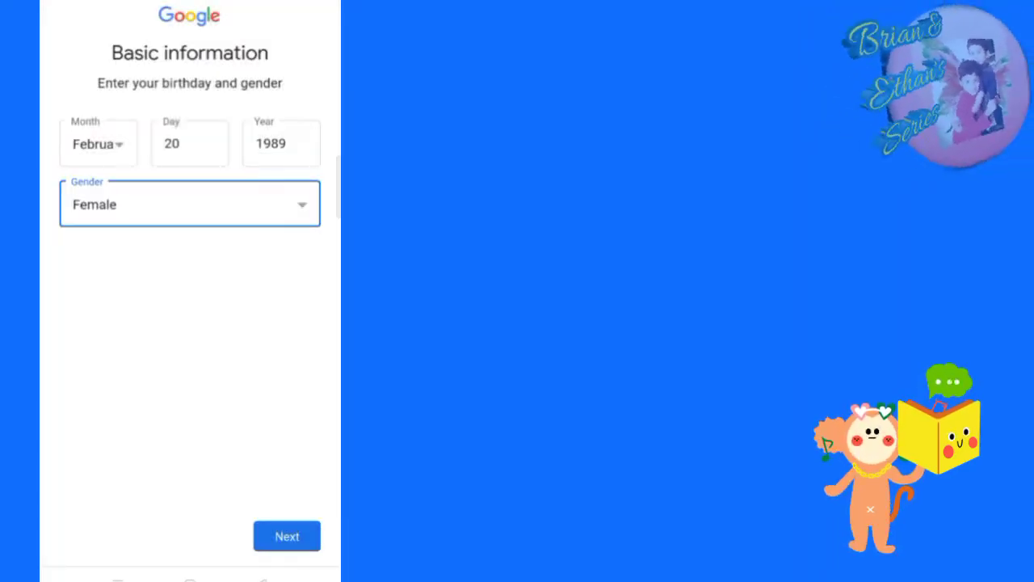
{"action": "left_click", "coordinate": [287, 536]}
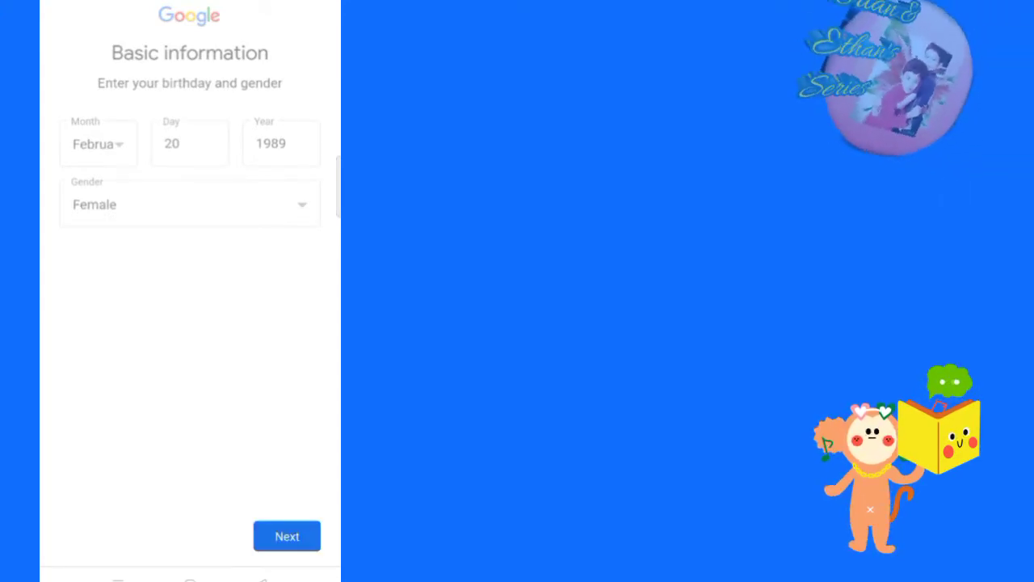
{"action": "left_click", "coordinate": [288, 537]}
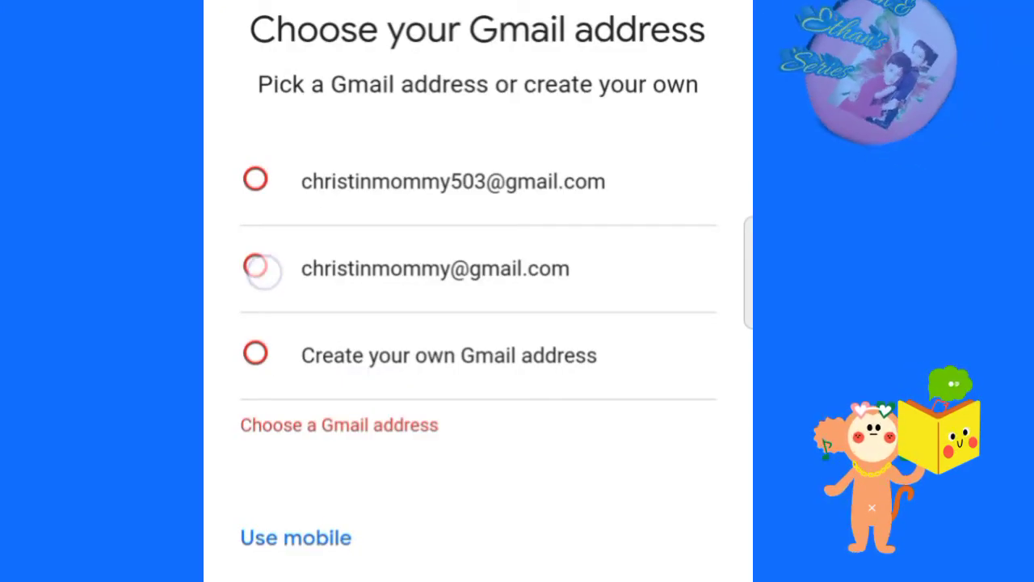
{"action": "left_click", "coordinate": [256, 354]}
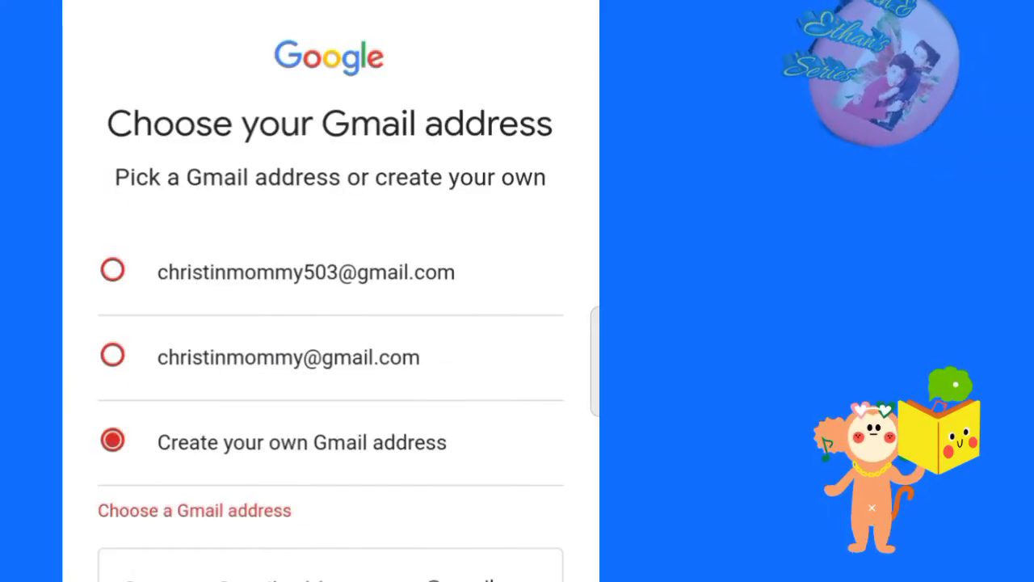
{"action": "left_click", "coordinate": [113, 356]}
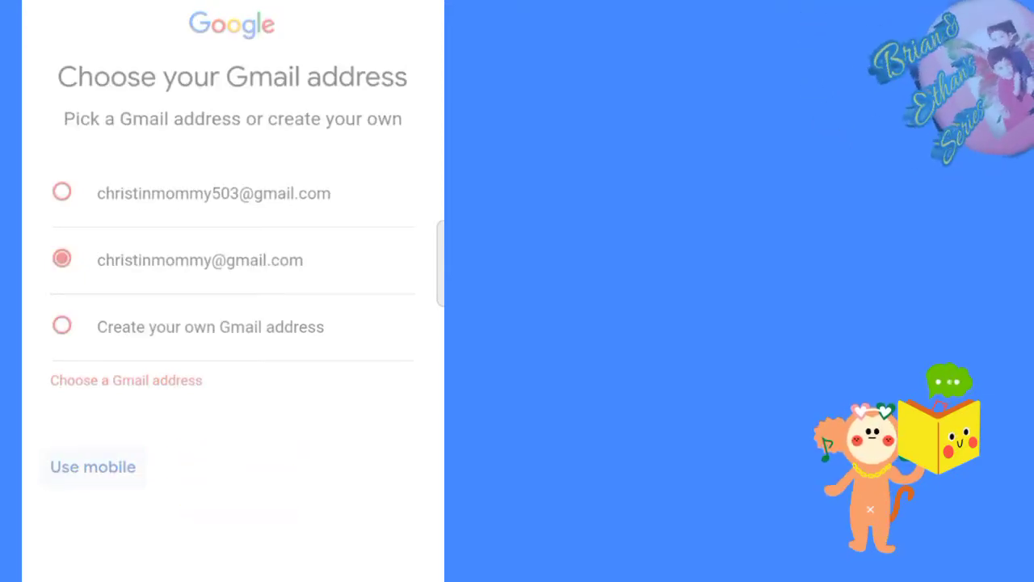
{"action": "left_click", "coordinate": [92, 466]}
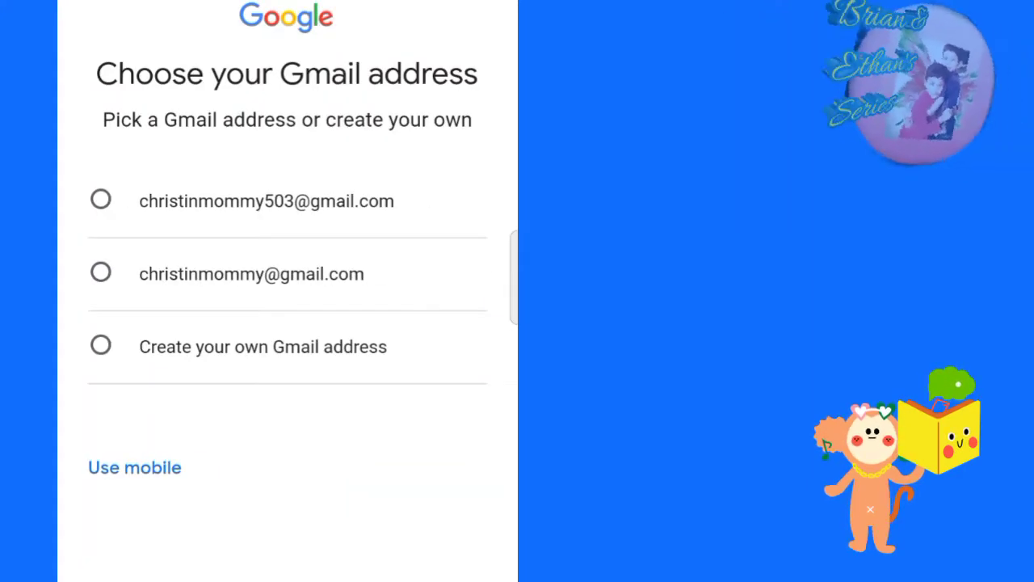
{"action": "left_click", "coordinate": [100, 272]}
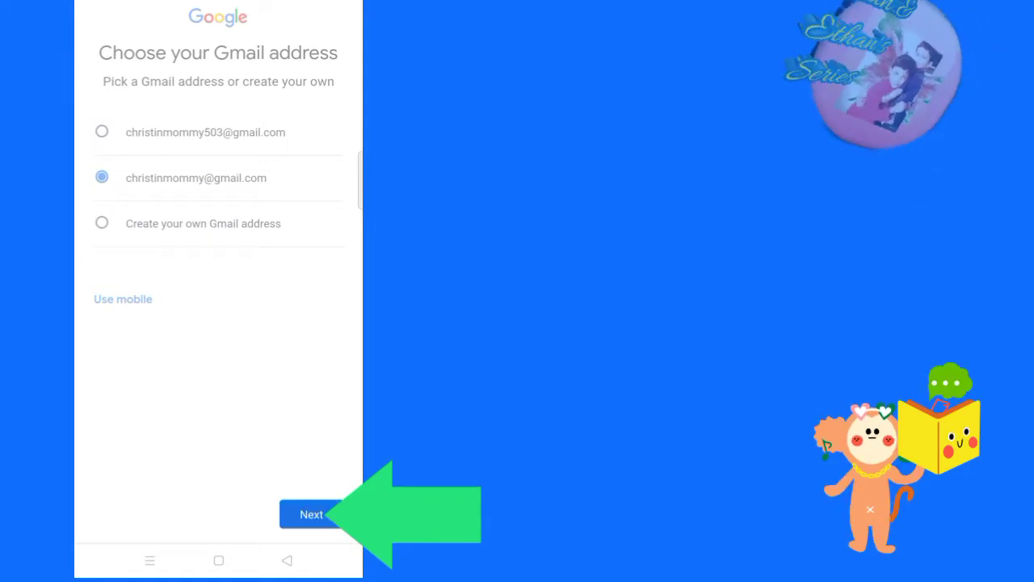
{"action": "left_click", "coordinate": [310, 514]}
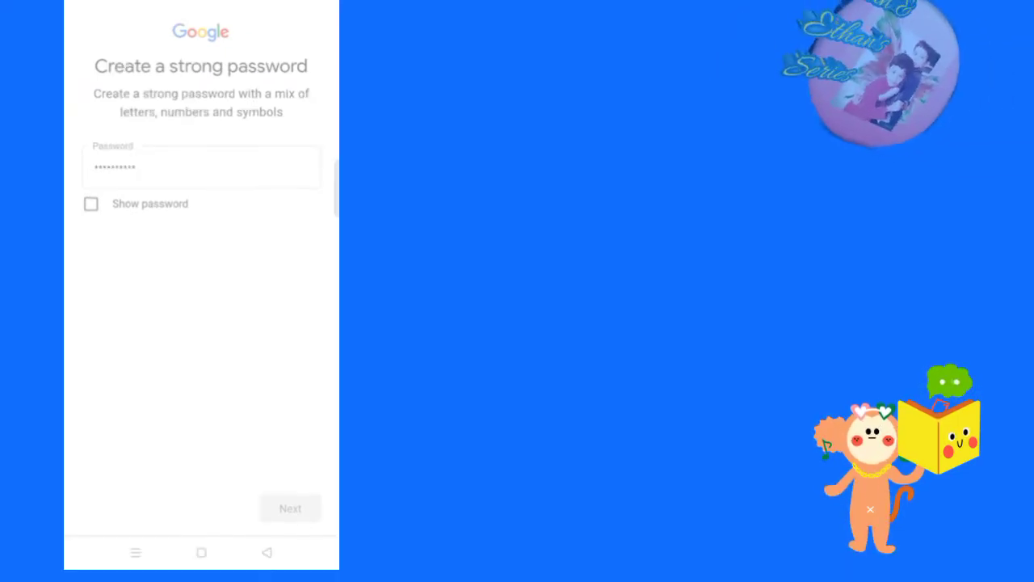
- Submit the password, skip adding a phone number and move on to Privacy and Terms
{"action": "left_click", "coordinate": [290, 508]}
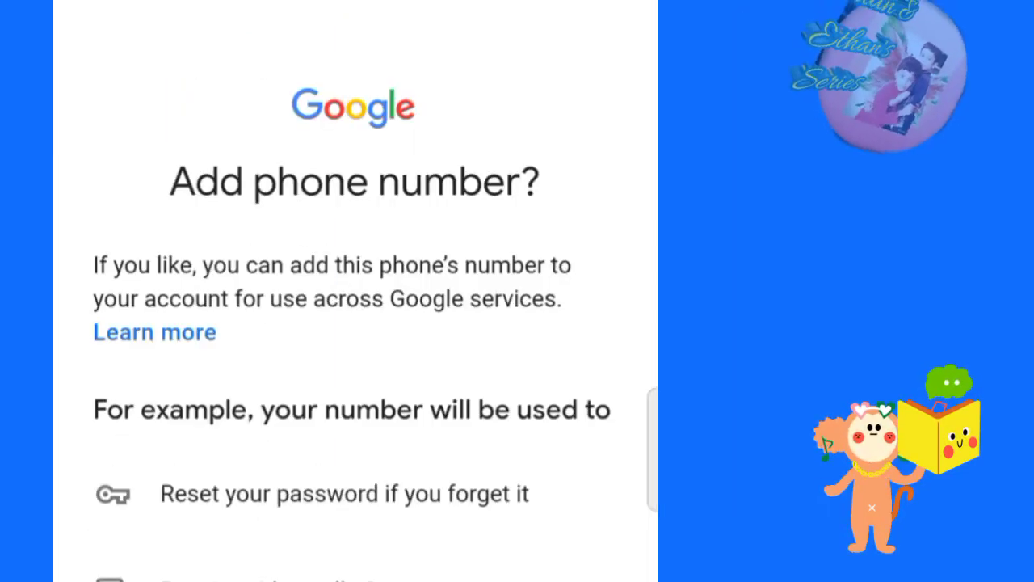
{"action": "scroll", "scroll_direction": "down", "scroll_amount": 3}
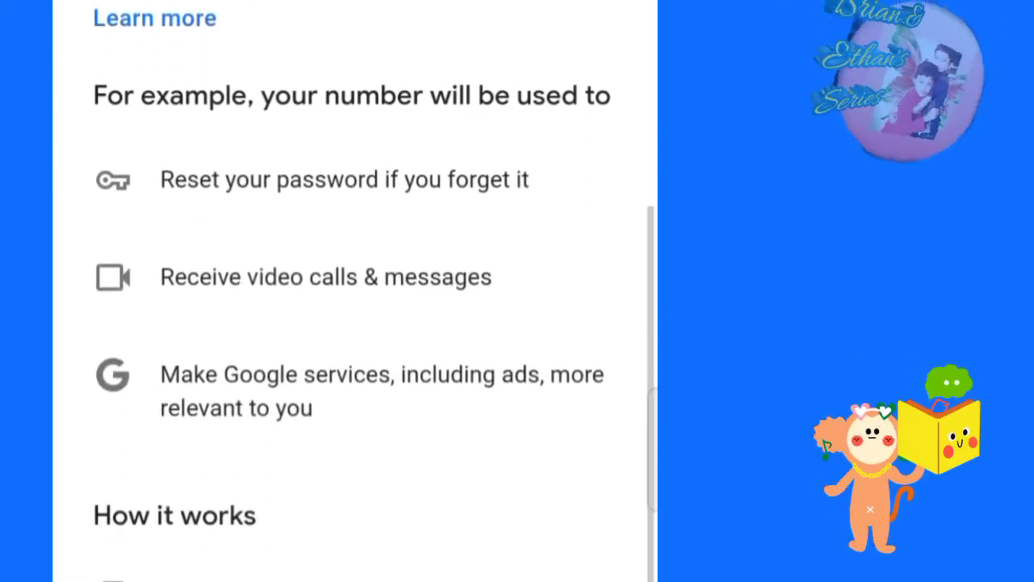
{"action": "scroll", "scroll_direction": "down", "scroll_amount": 3}
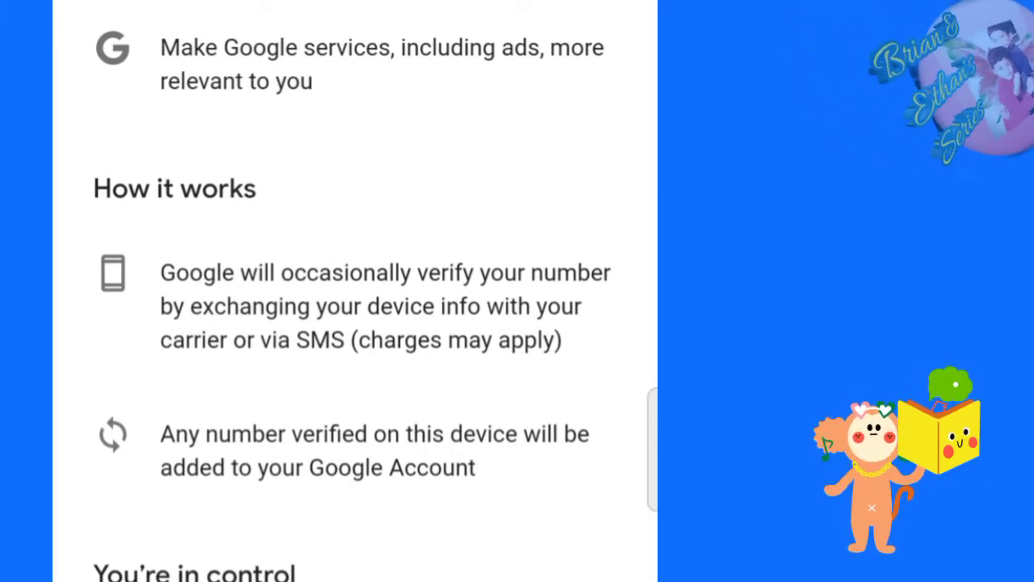
{"action": "scroll", "scroll_direction": "down", "scroll_amount": 3}
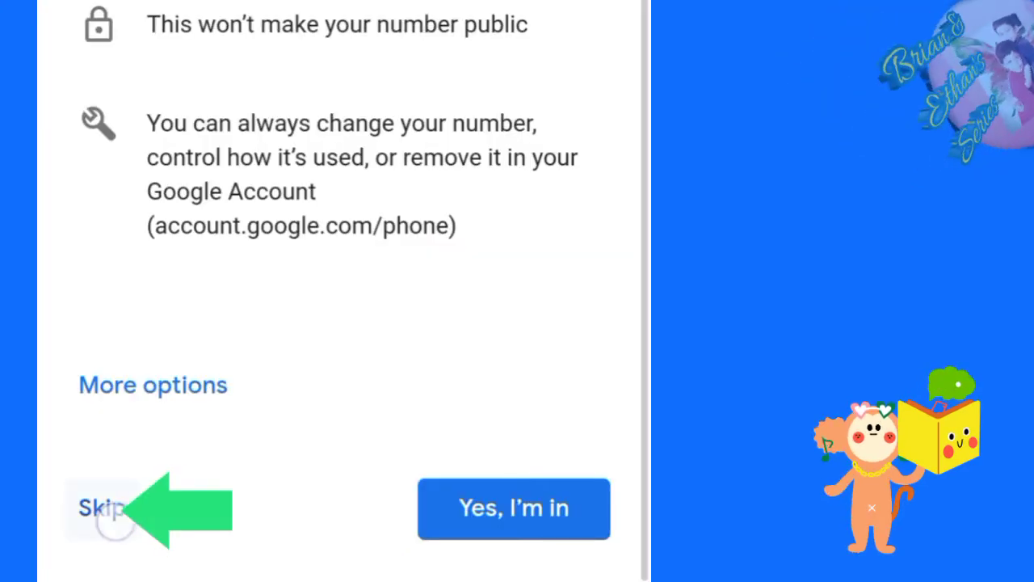
{"action": "left_click", "coordinate": [102, 508]}
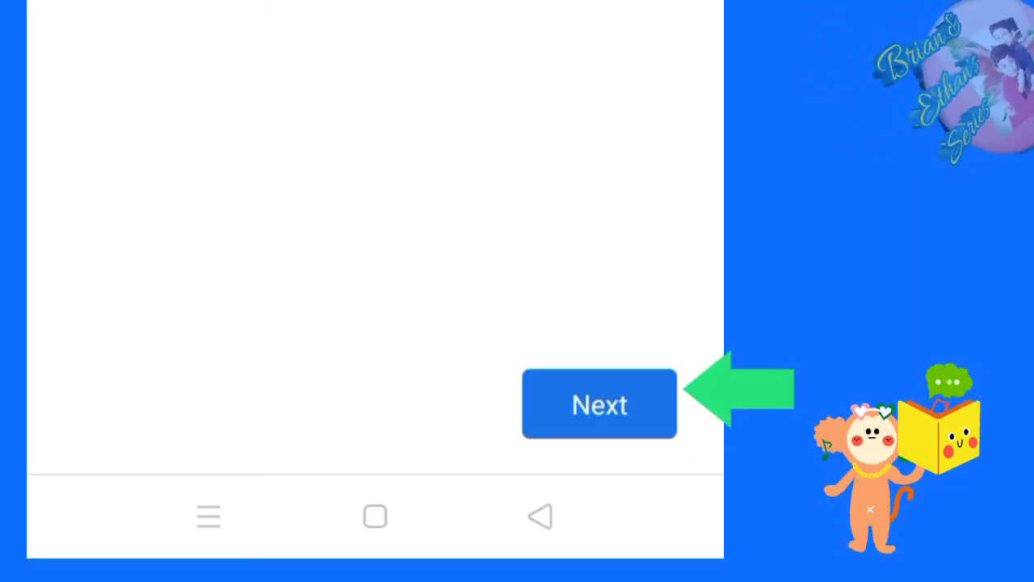
{"action": "left_click", "coordinate": [598, 404]}
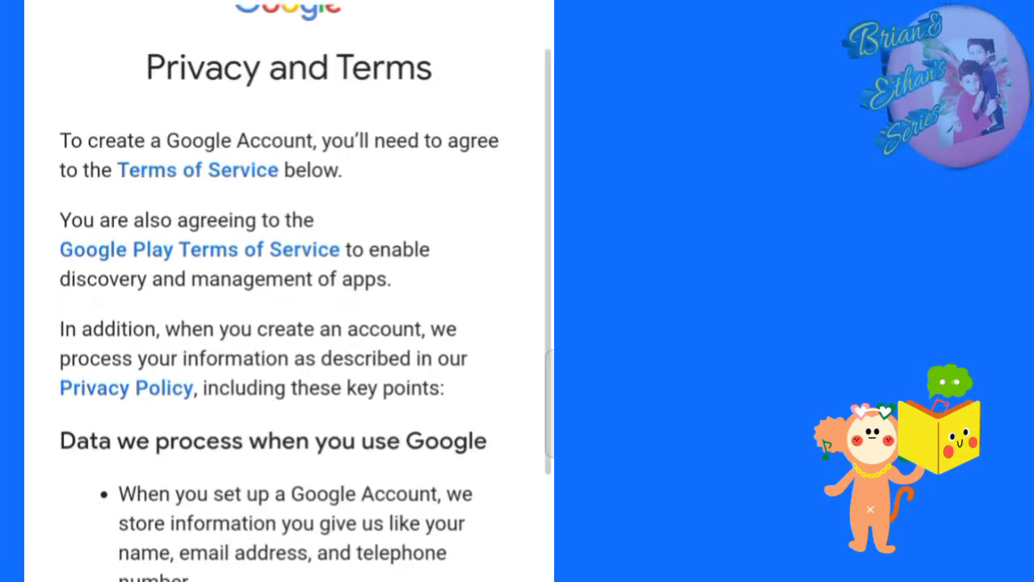
- Choose 'Don't save' for Web & App Activity and YouTube History on the Privacy and Terms page
{"action": "scroll", "scroll_direction": "down", "scroll_amount": 3}
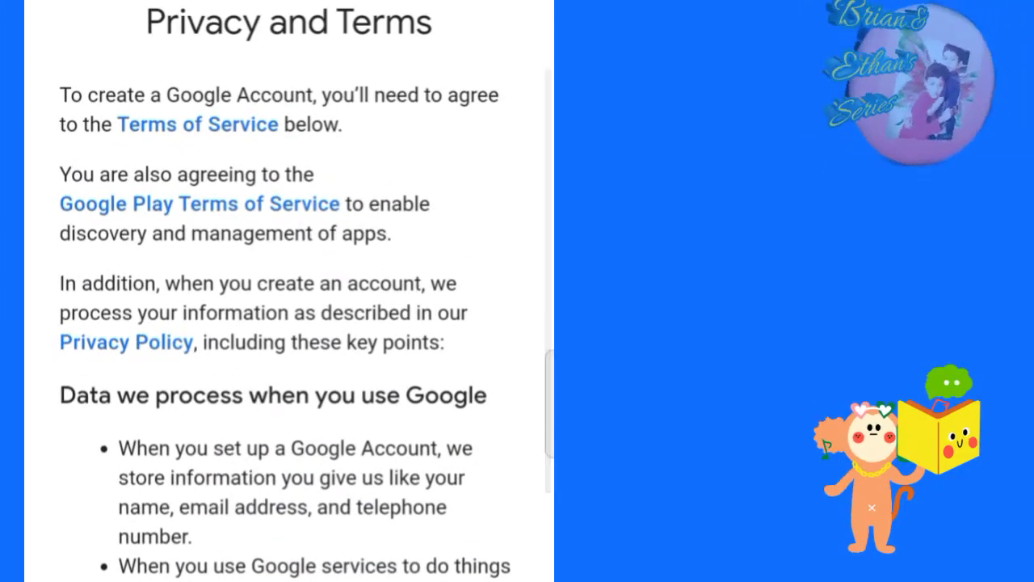
{"action": "scroll", "scroll_direction": "down", "scroll_amount": 3}
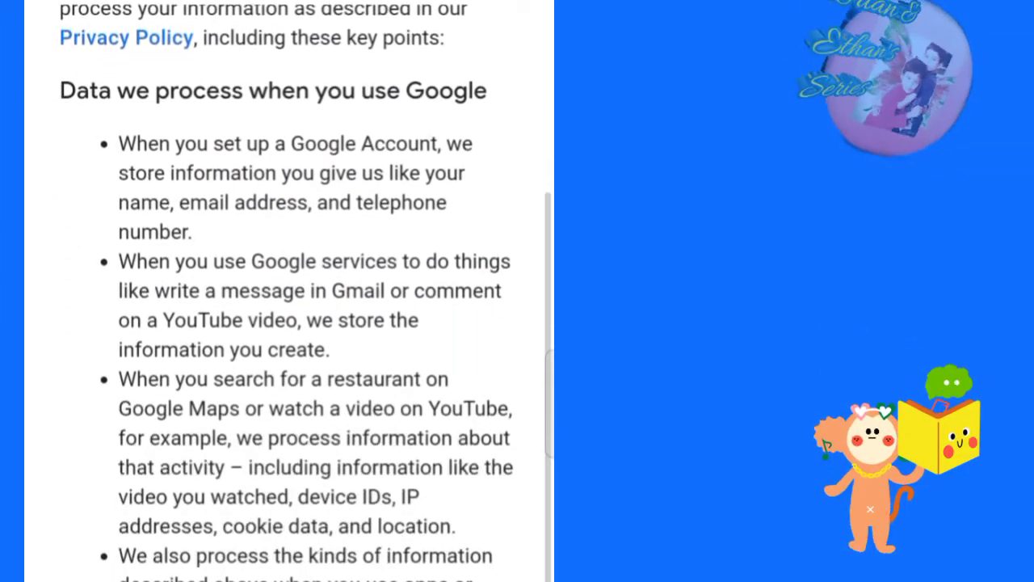
{"action": "scroll", "scroll_direction": "down", "scroll_amount": 3}
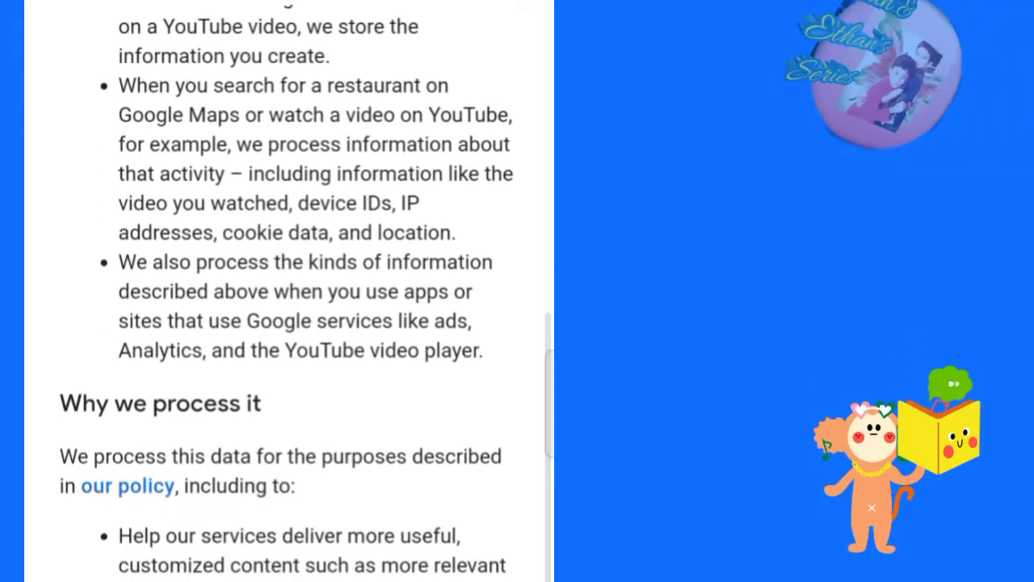
{"action": "scroll", "scroll_direction": "down", "scroll_amount": 3}
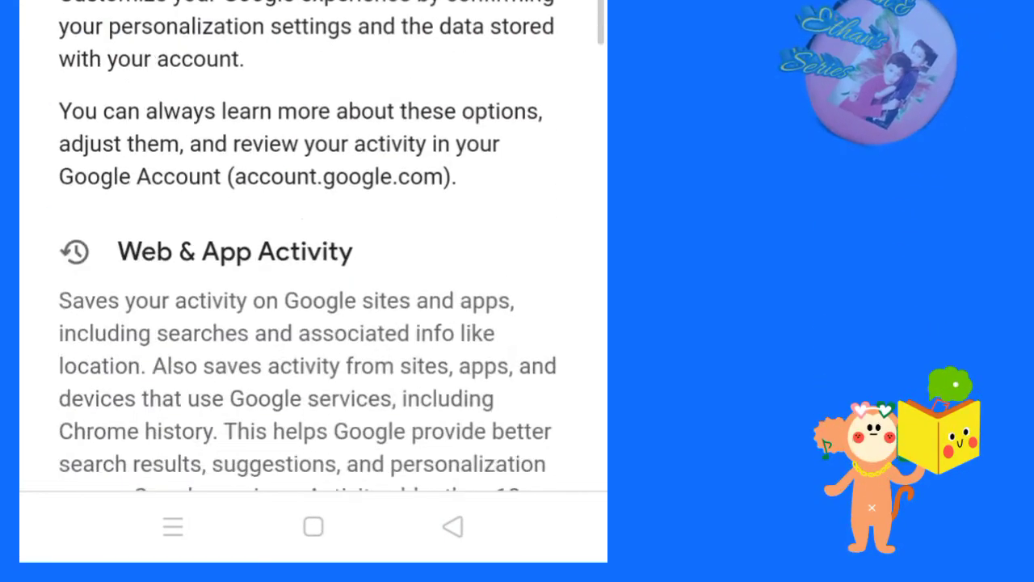
{"action": "scroll", "scroll_direction": "down", "scroll_amount": 3}
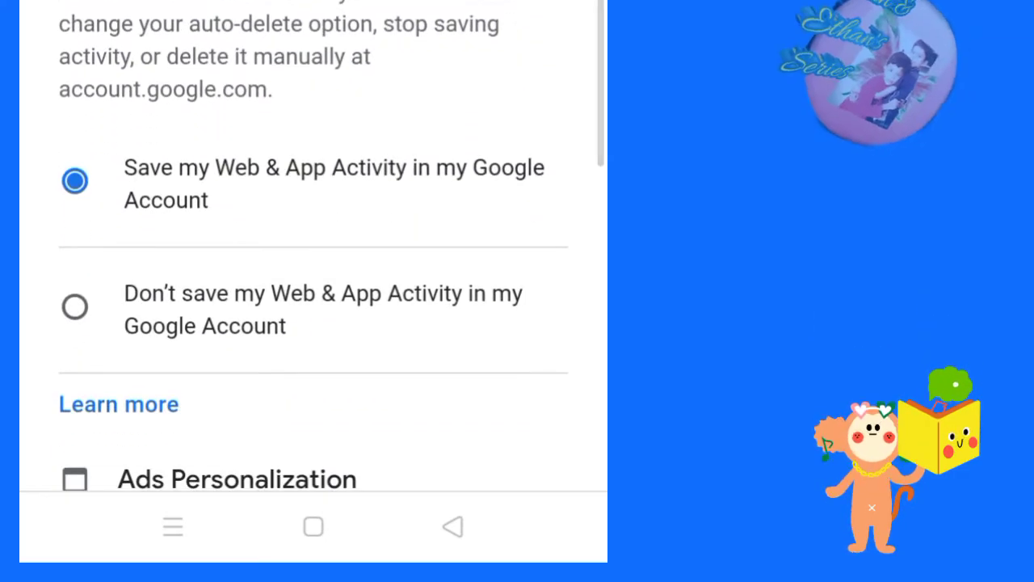
{"action": "scroll", "scroll_direction": "down", "scroll_amount": 3}
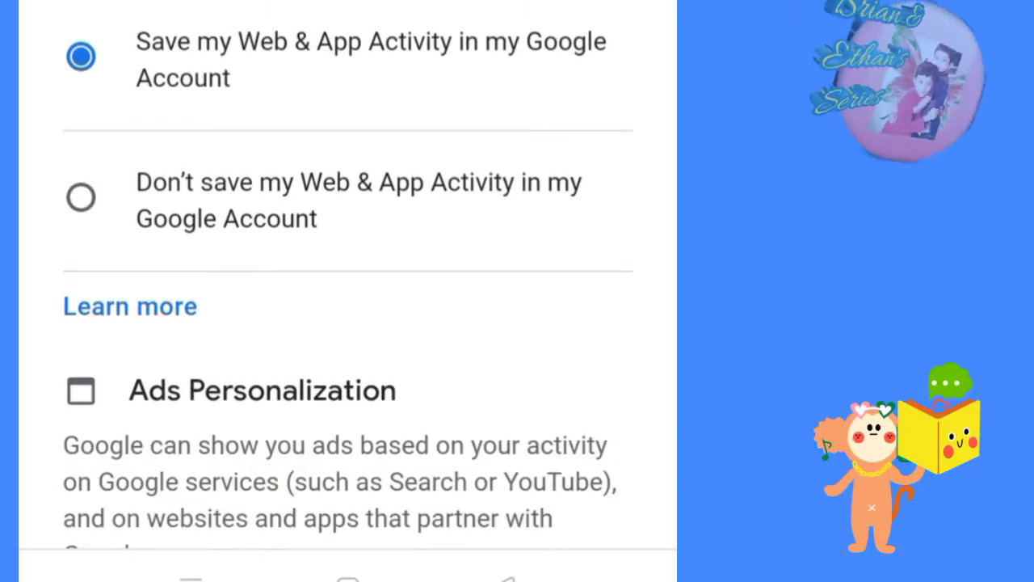
{"action": "scroll", "scroll_direction": "down", "scroll_amount": 3}
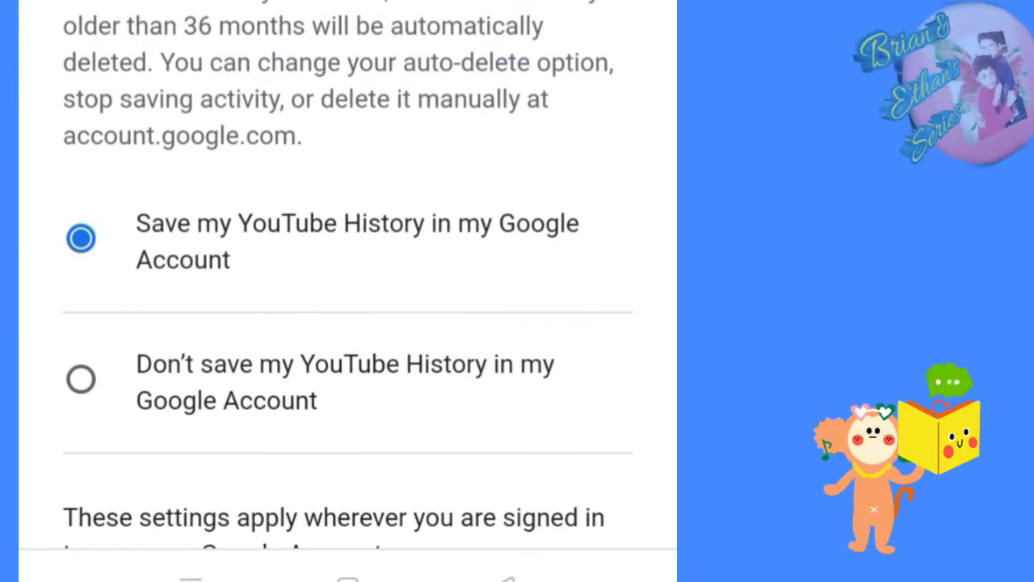
{"action": "scroll", "scroll_direction": "down", "scroll_amount": 3}
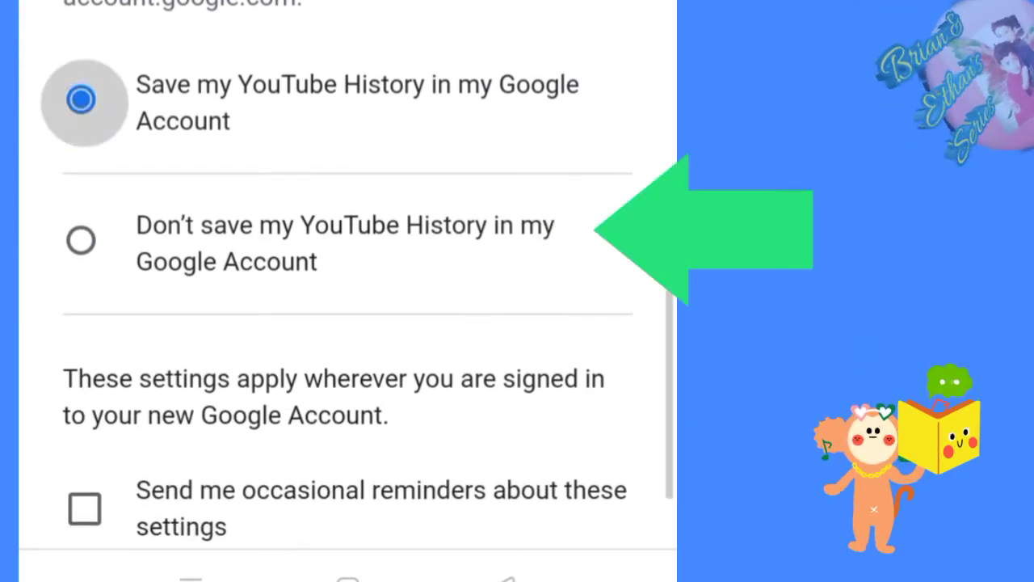
{"action": "left_click", "coordinate": [80, 240]}
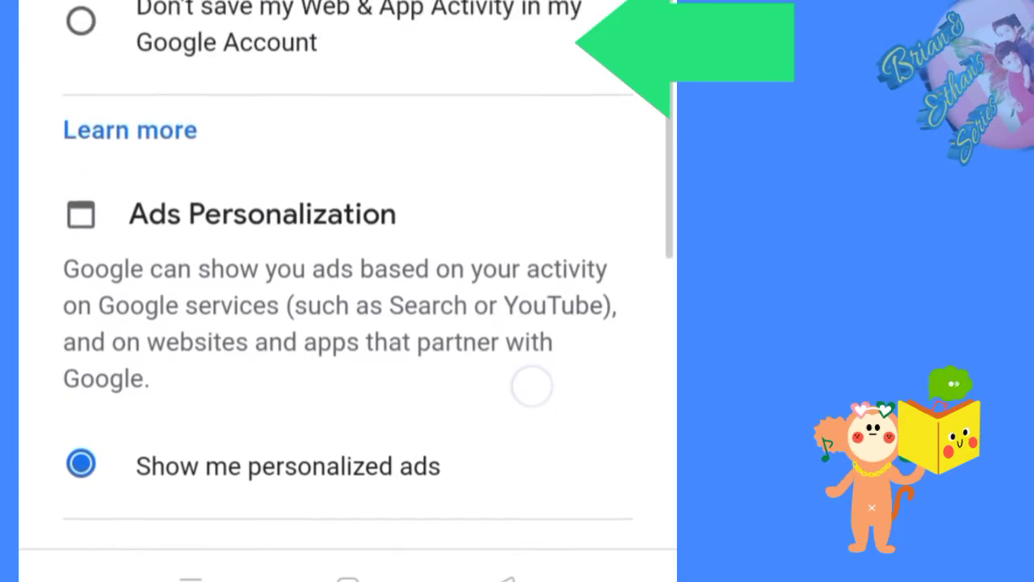
- Agree to the privacy terms and finish creating the account
{"action": "scroll", "scroll_direction": "down", "scroll_amount": 3}
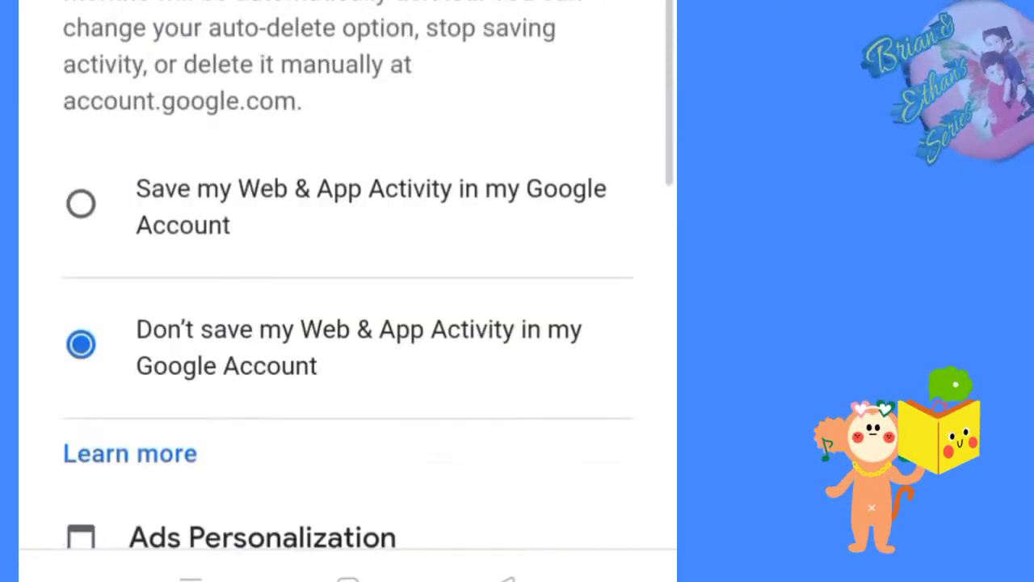
{"action": "scroll", "scroll_direction": "down", "scroll_amount": 3}
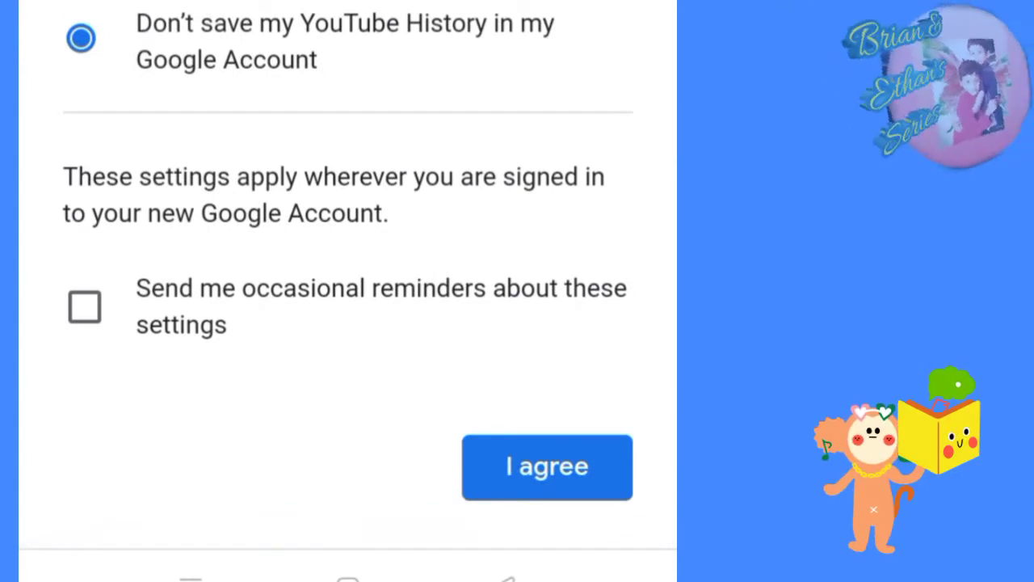
{"action": "left_click", "coordinate": [547, 465]}
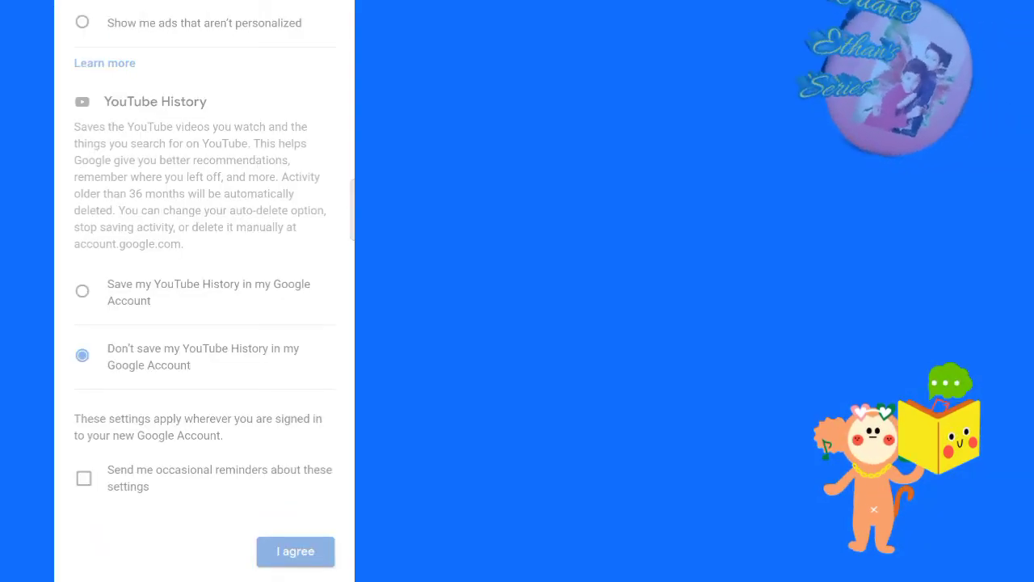
{"action": "left_click", "coordinate": [294, 551]}
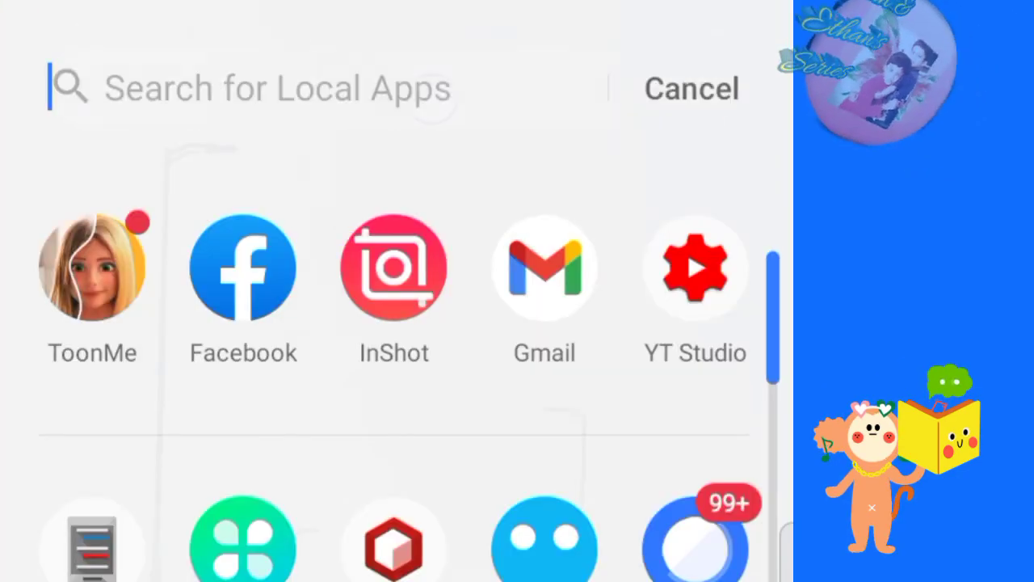
- Relaunch Gmail, switch to the new account and show its Primary inbox with the welcome email
{"action": "type", "text": "g"}
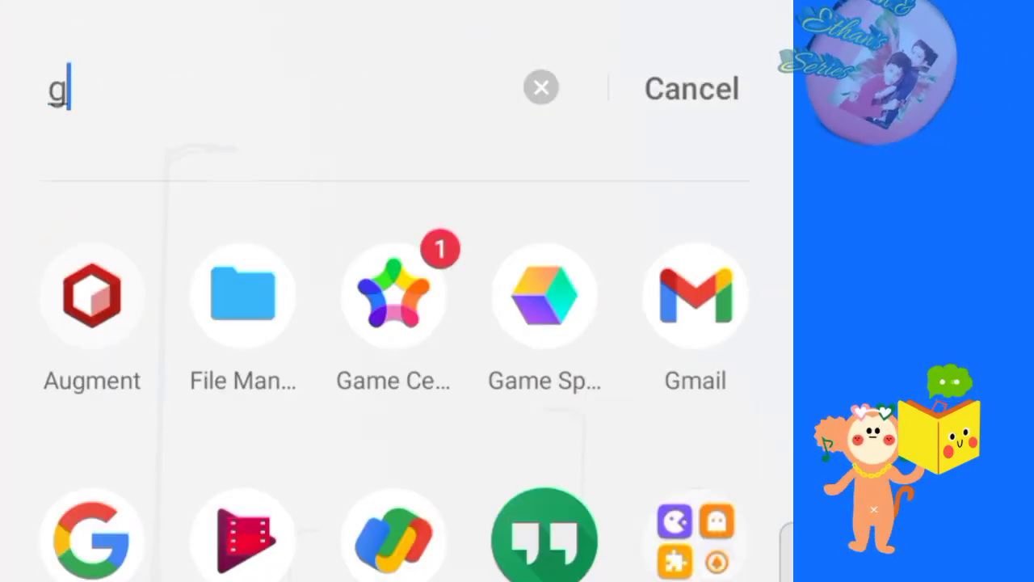
{"action": "left_click", "coordinate": [695, 294]}
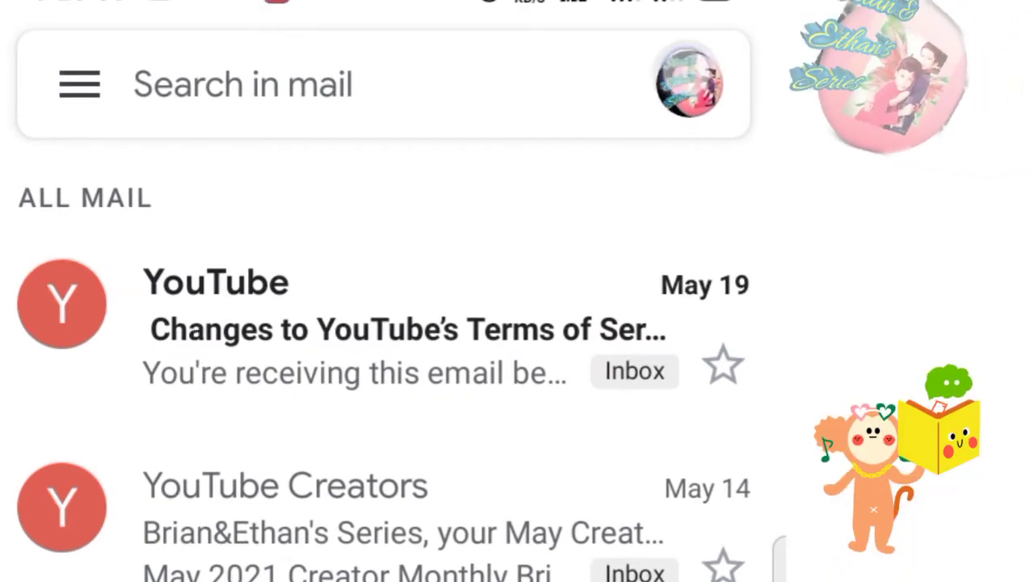
{"action": "left_click", "coordinate": [687, 82]}
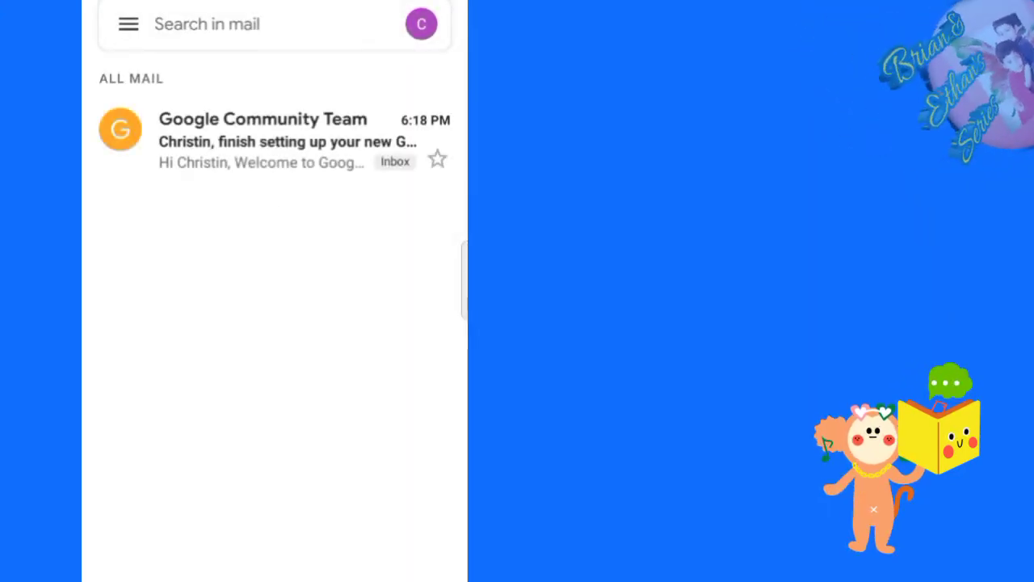
{"action": "left_click", "coordinate": [128, 25]}
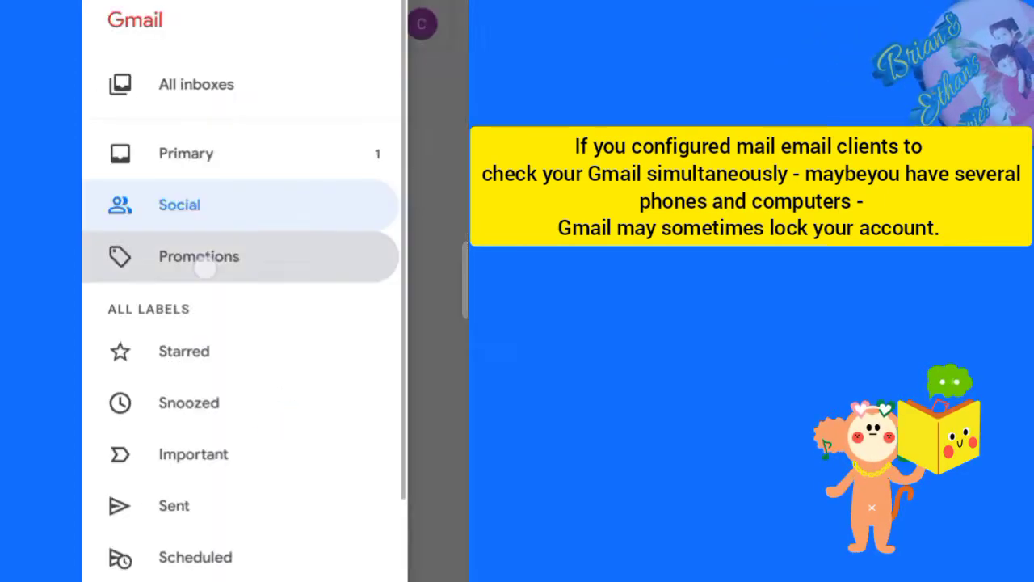
{"action": "left_click", "coordinate": [198, 255]}
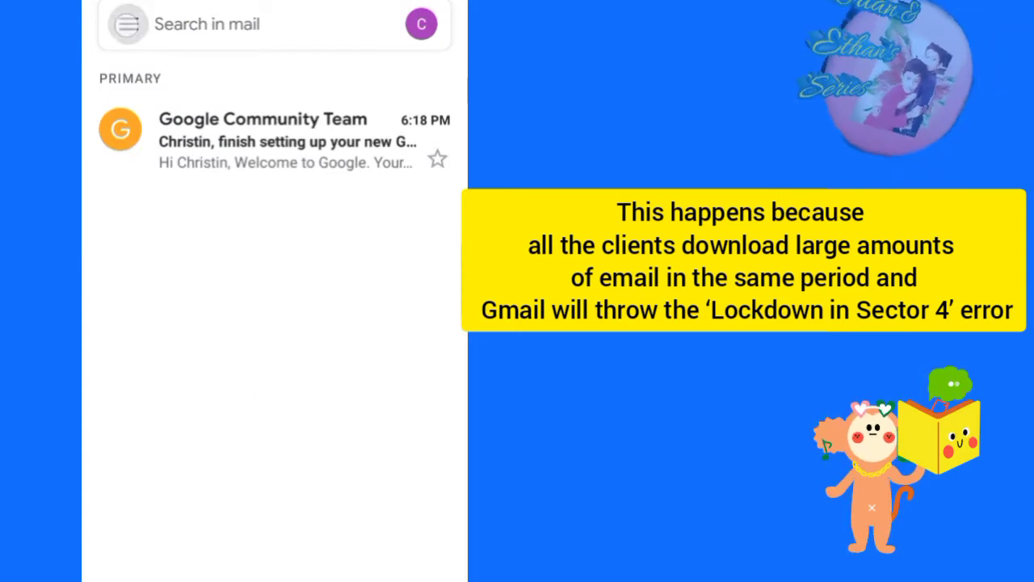
{"action": "left_click", "coordinate": [128, 25]}
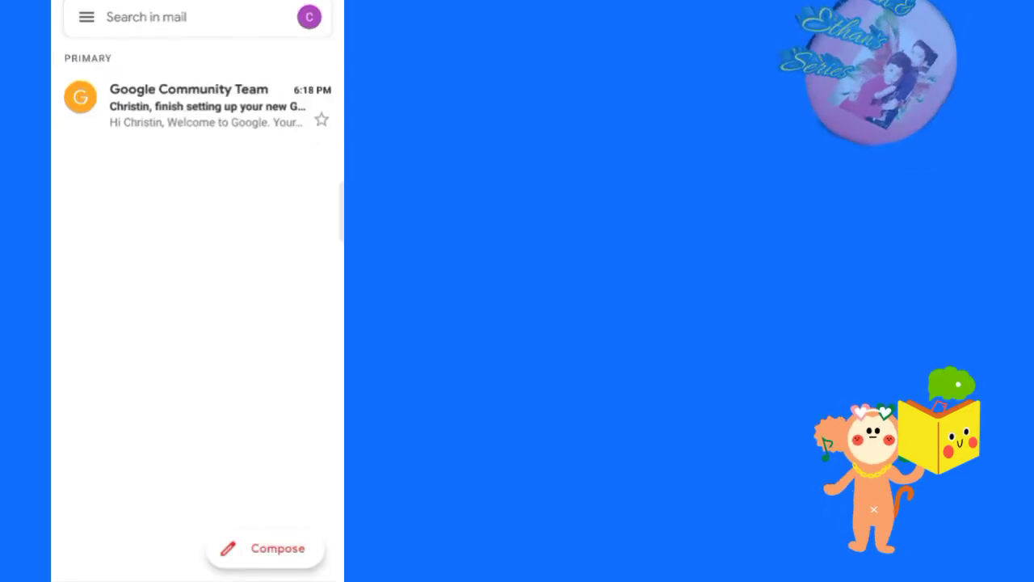
{"action": "left_click", "coordinate": [265, 548]}
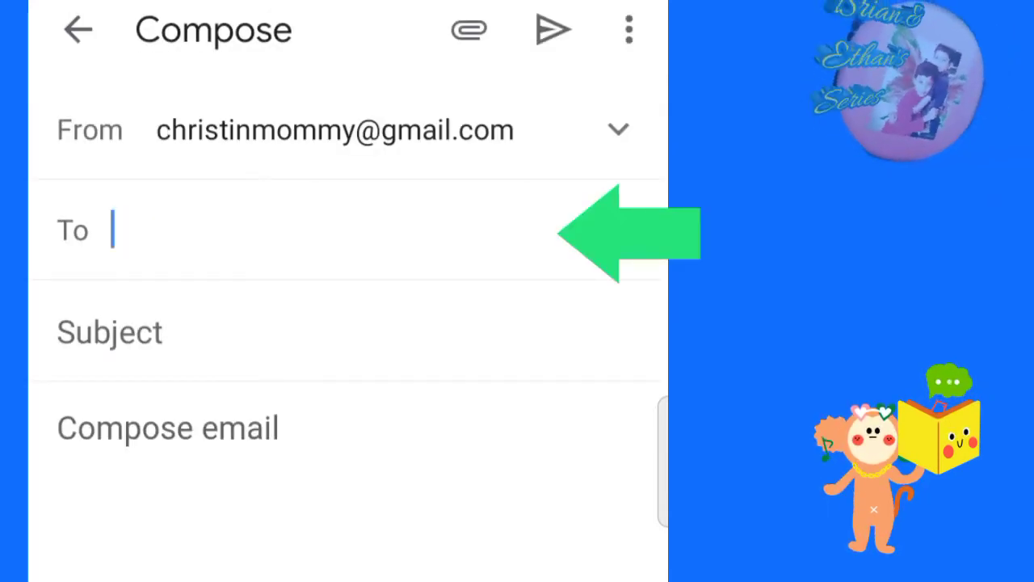
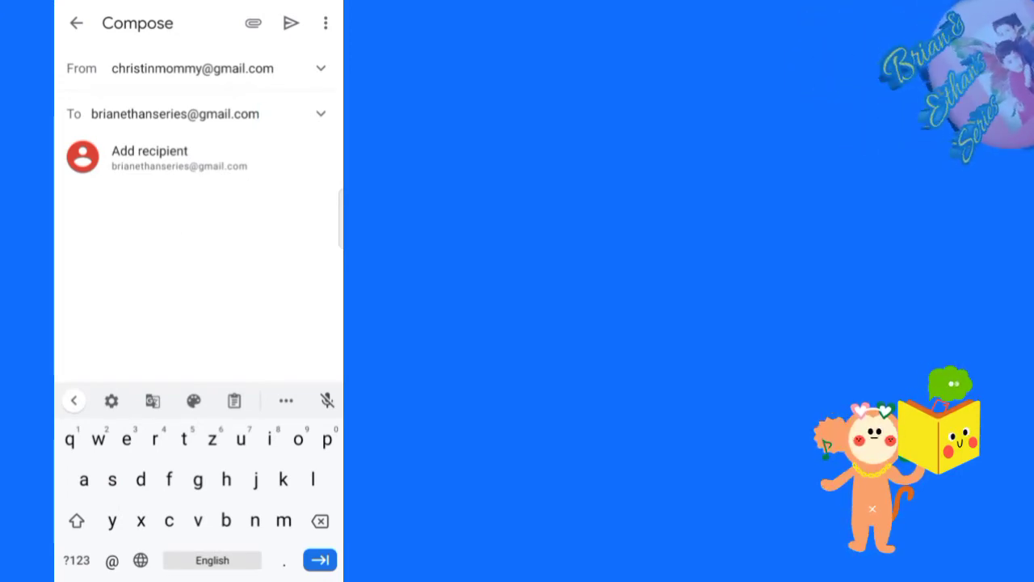
{"action": "left_click", "coordinate": [149, 159]}
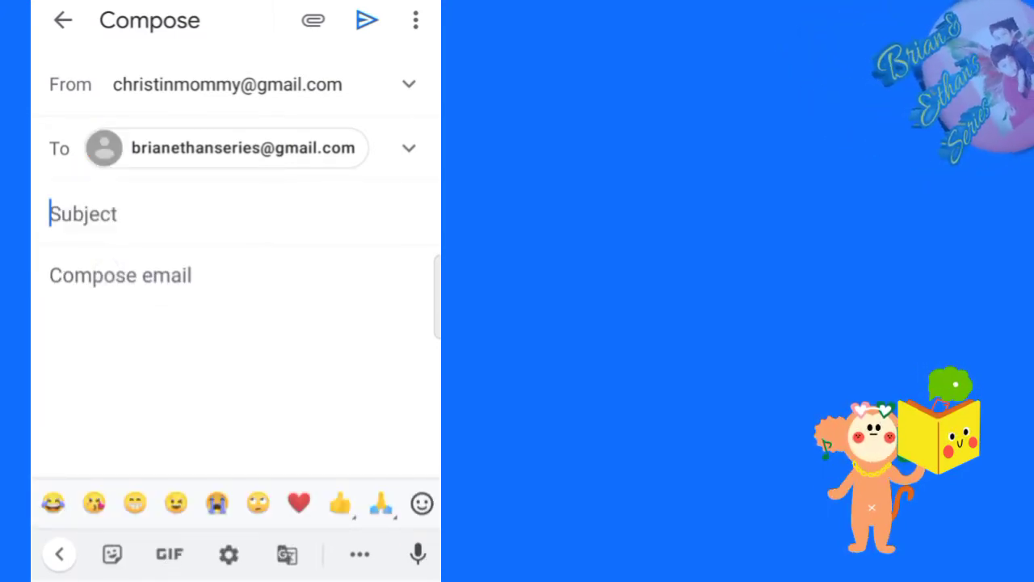
{"action": "type", "text": "Ho"}
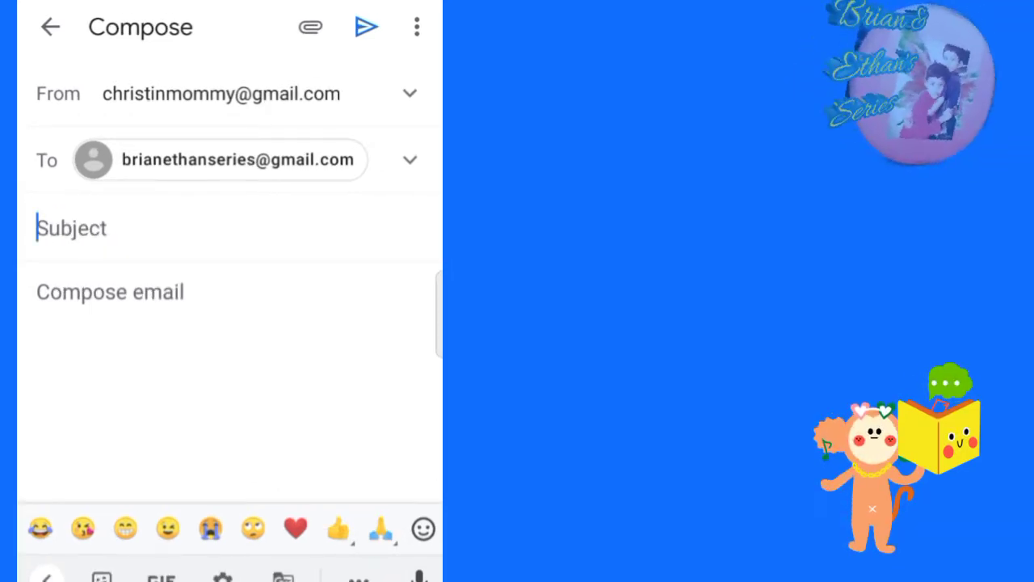
{"action": "type", "text": "Vacation"}
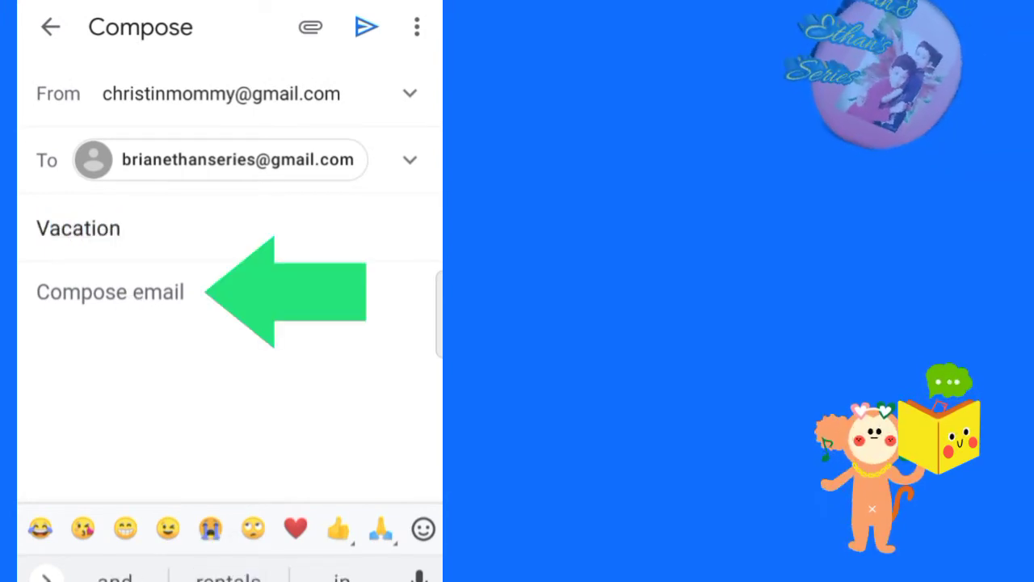
{"action": "type", "text": "Hi"}
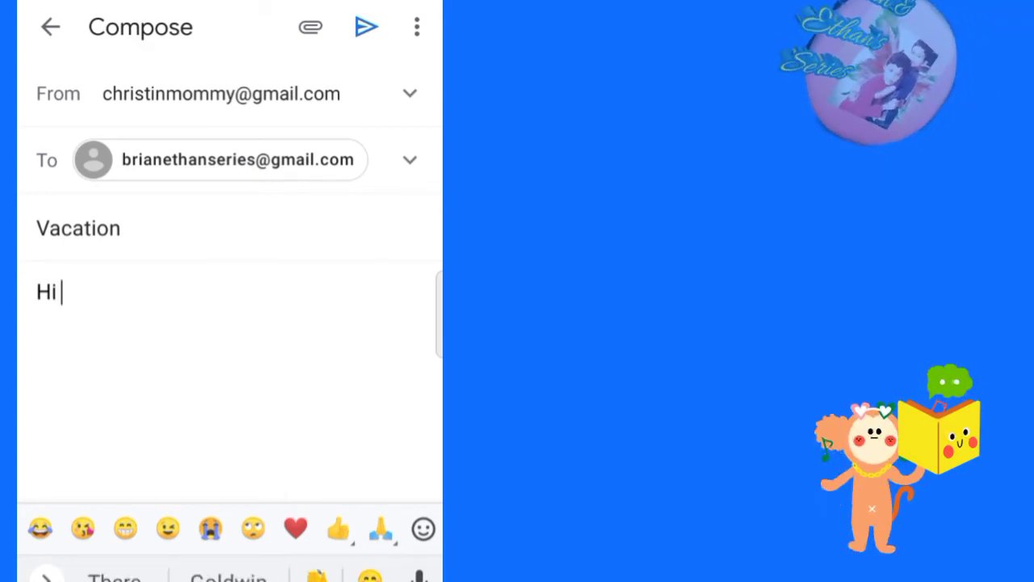
{"action": "type", "text": "Brian..."}
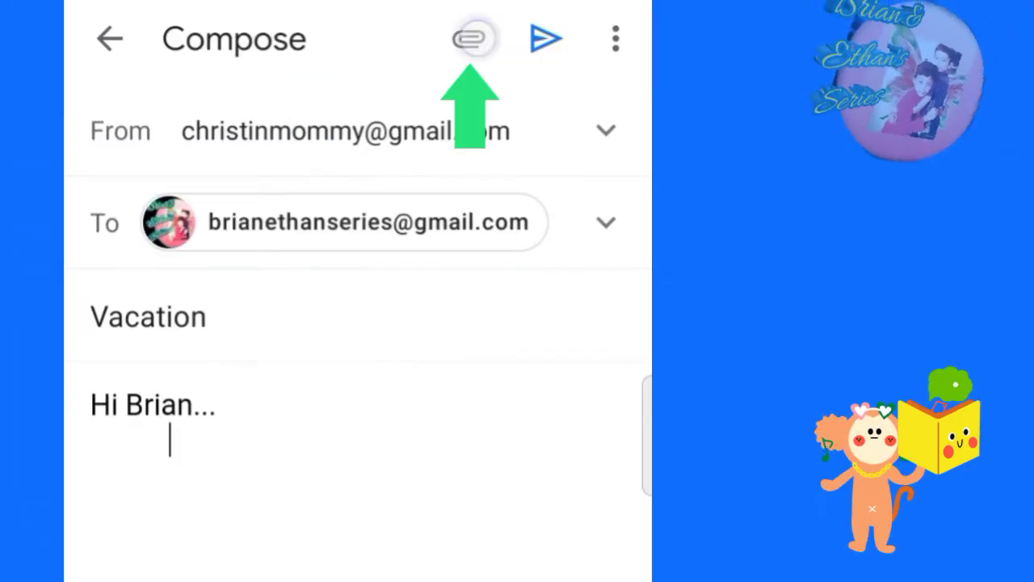
- Attach a file from Recent files to the Vacation email
{"action": "left_click", "coordinate": [476, 39]}
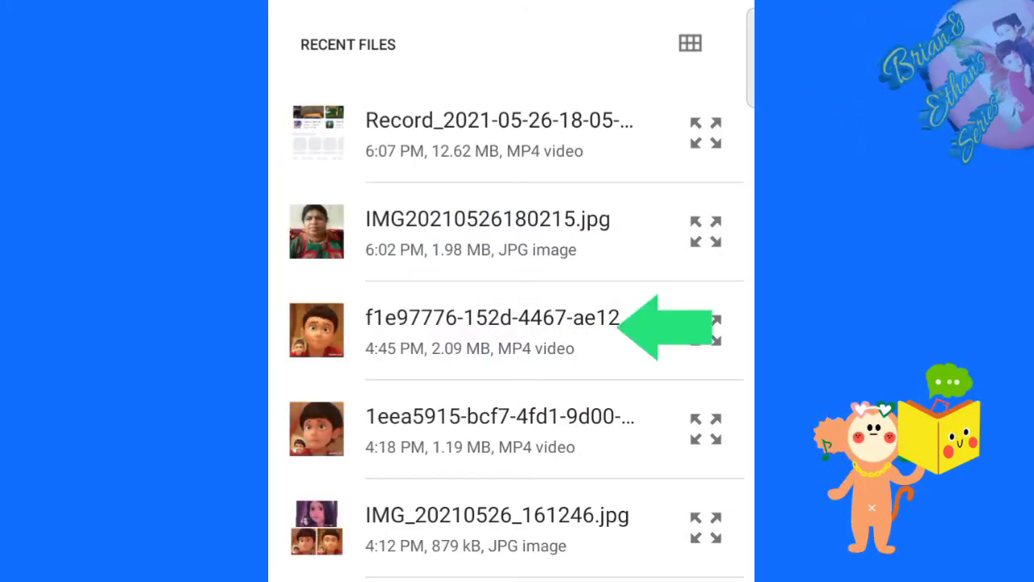
{"action": "scroll", "scroll_direction": "down", "scroll_amount": 3}
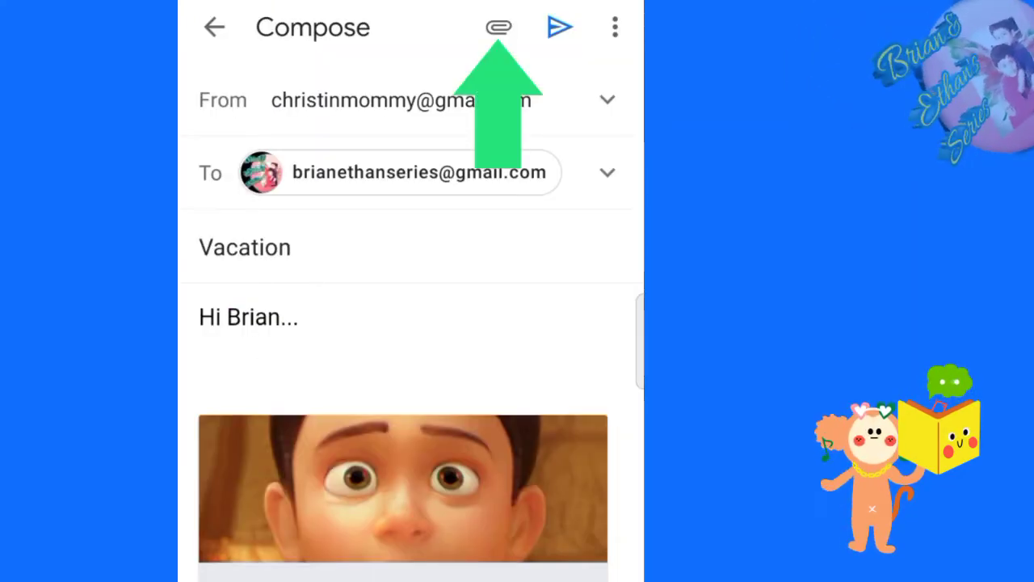
{"action": "left_click", "coordinate": [498, 26]}
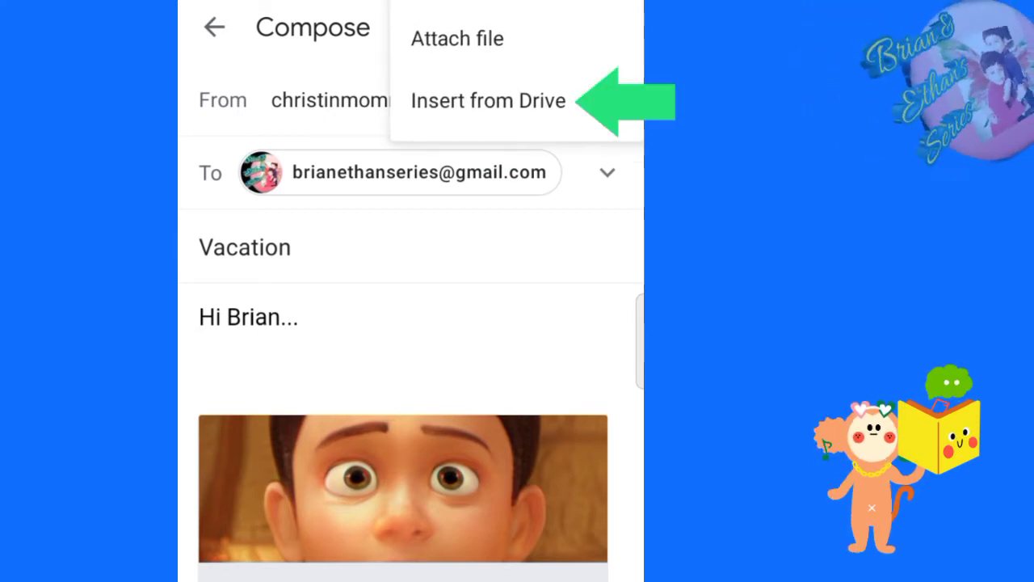
- Try Insert from Drive, browse My Drive, then back out to the compose screen without a Drive file
{"action": "left_click", "coordinate": [488, 100]}
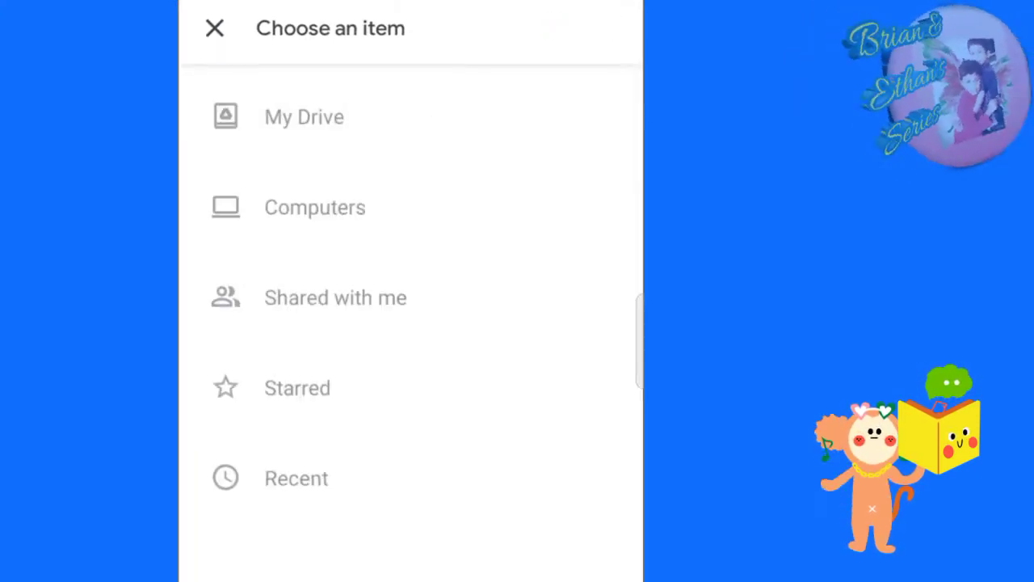
{"action": "left_click", "coordinate": [303, 116]}
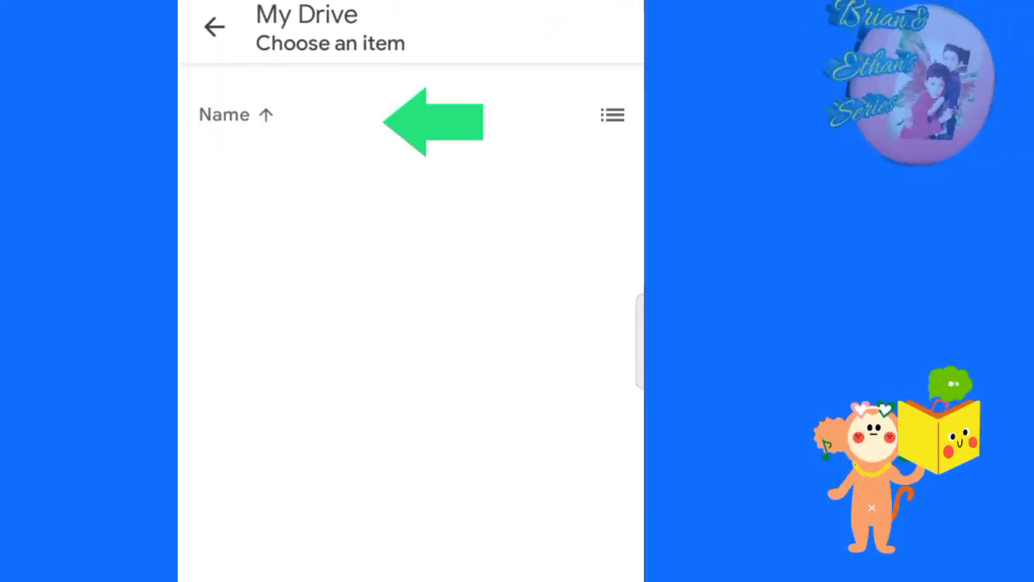
{"action": "left_click", "coordinate": [214, 26]}
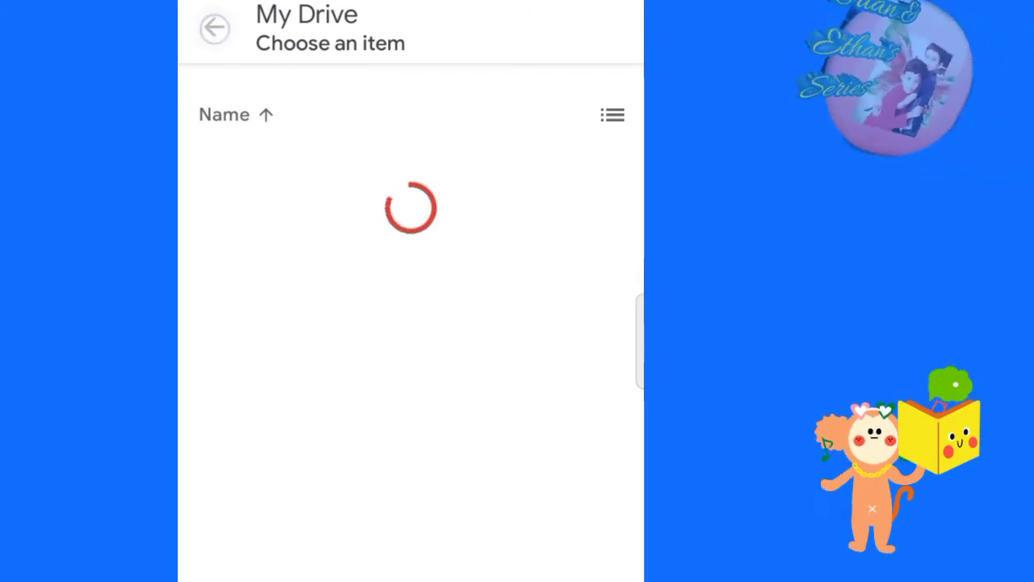
{"action": "left_click", "coordinate": [214, 28]}
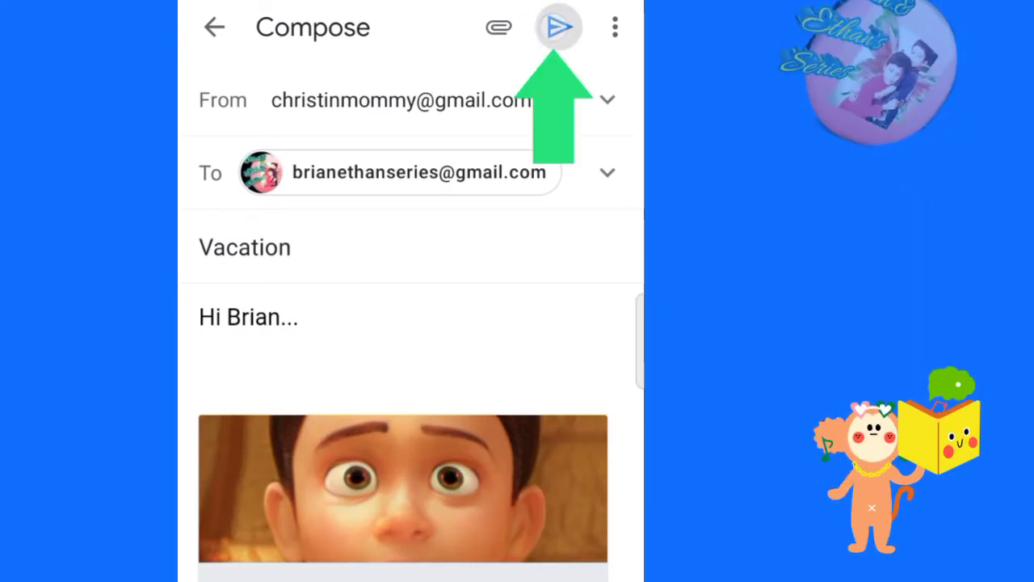
- Send the Vacation email with its image and view the queued Outbox message's sender, recipient and date details
{"action": "left_click", "coordinate": [559, 26]}
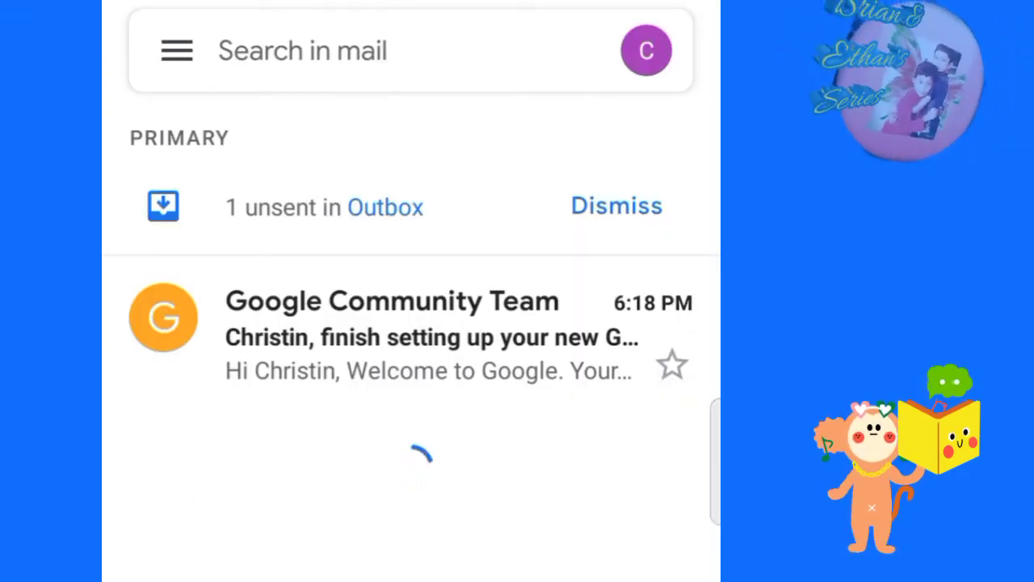
{"action": "left_click", "coordinate": [385, 207]}
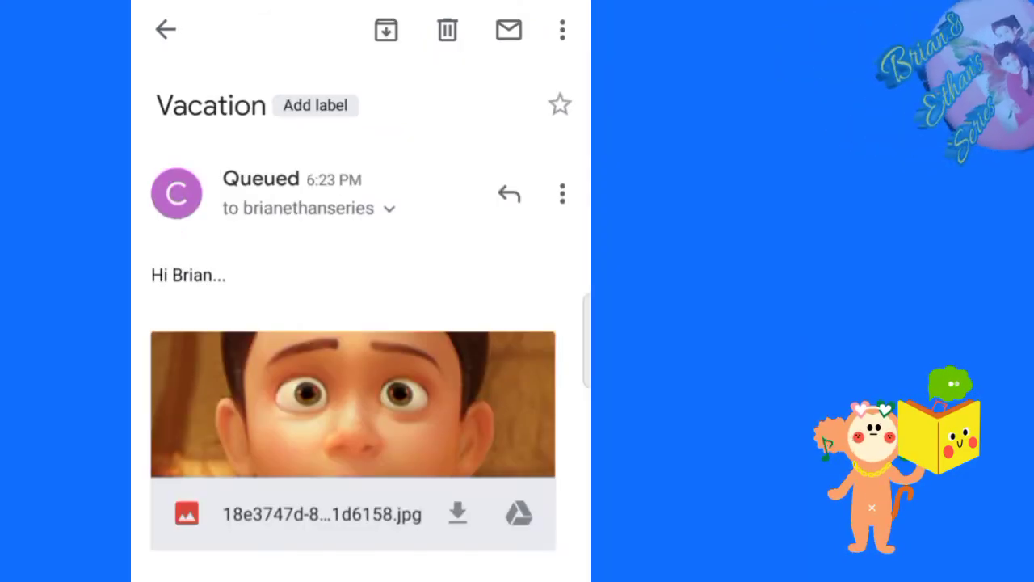
{"action": "left_click", "coordinate": [390, 207]}
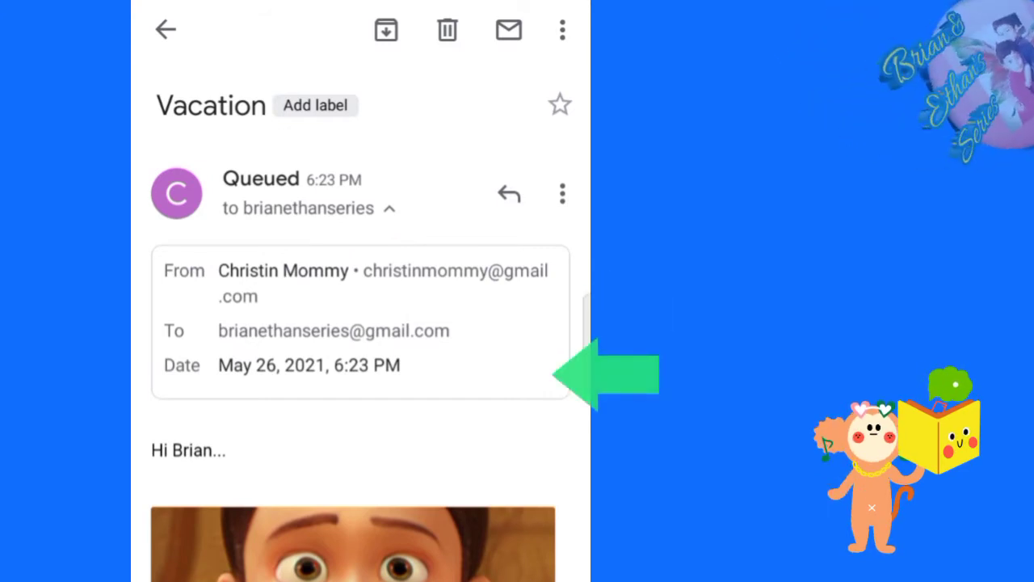
- Leave the queued message and return to the Primary inbox
{"action": "left_click", "coordinate": [165, 29]}
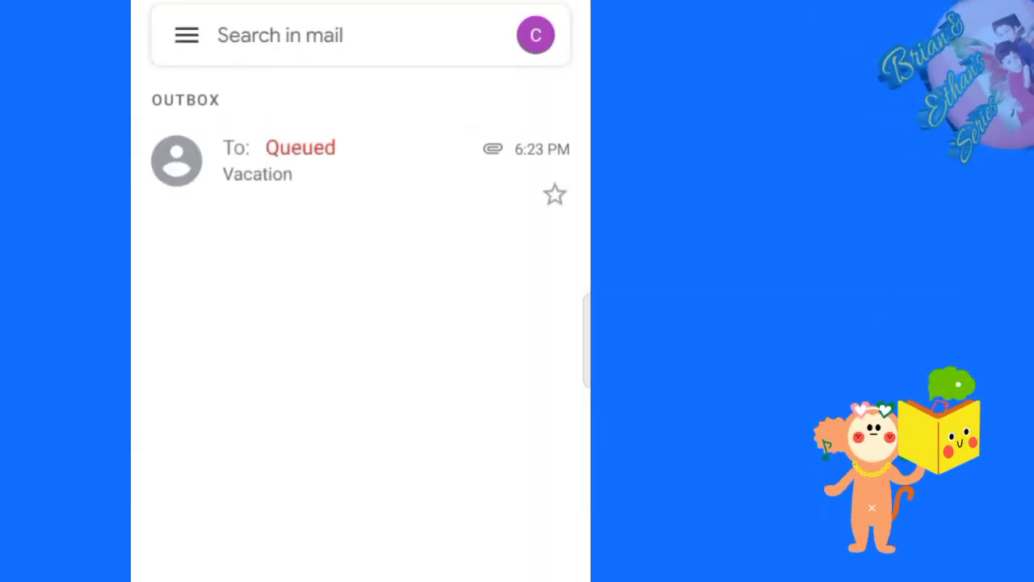
{"action": "left_click", "coordinate": [188, 35]}
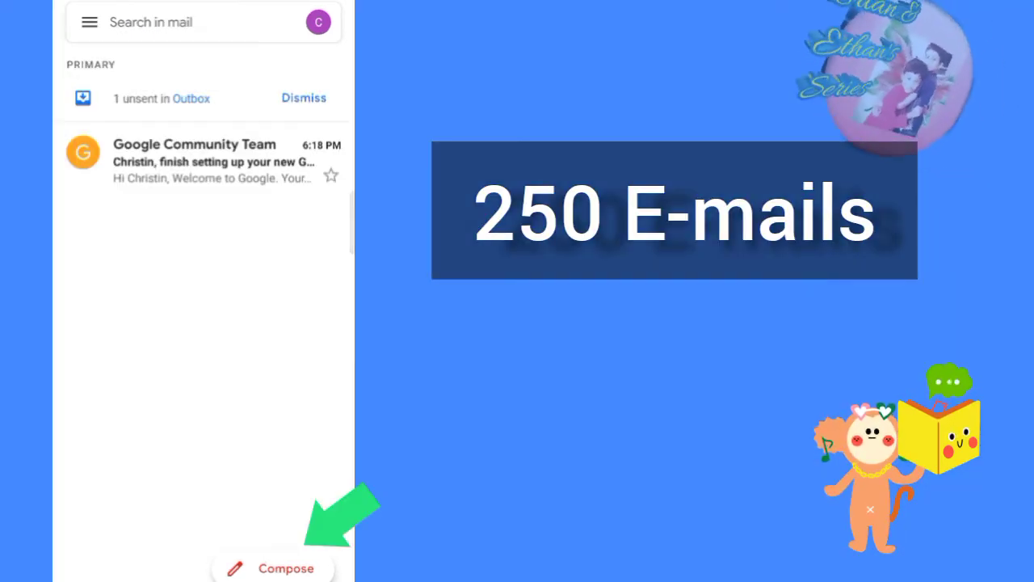
{"action": "left_click", "coordinate": [275, 569]}
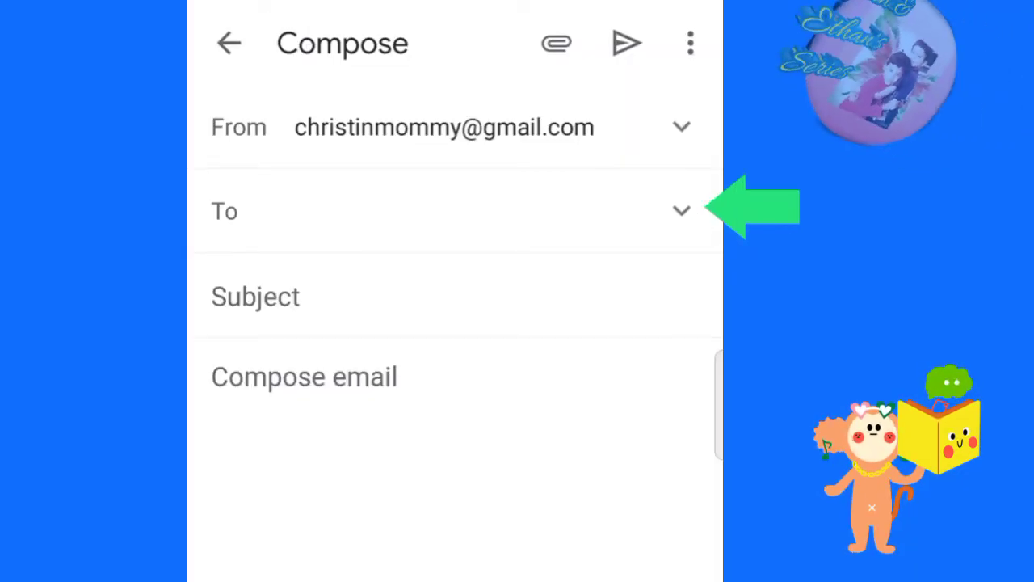
{"action": "left_click", "coordinate": [682, 210]}
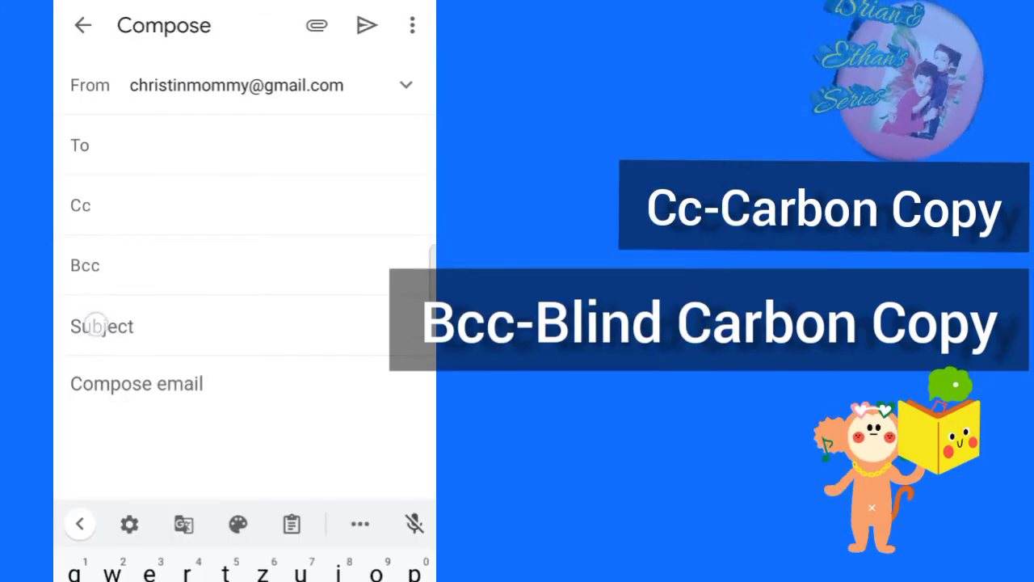
{"action": "left_click", "coordinate": [406, 145]}
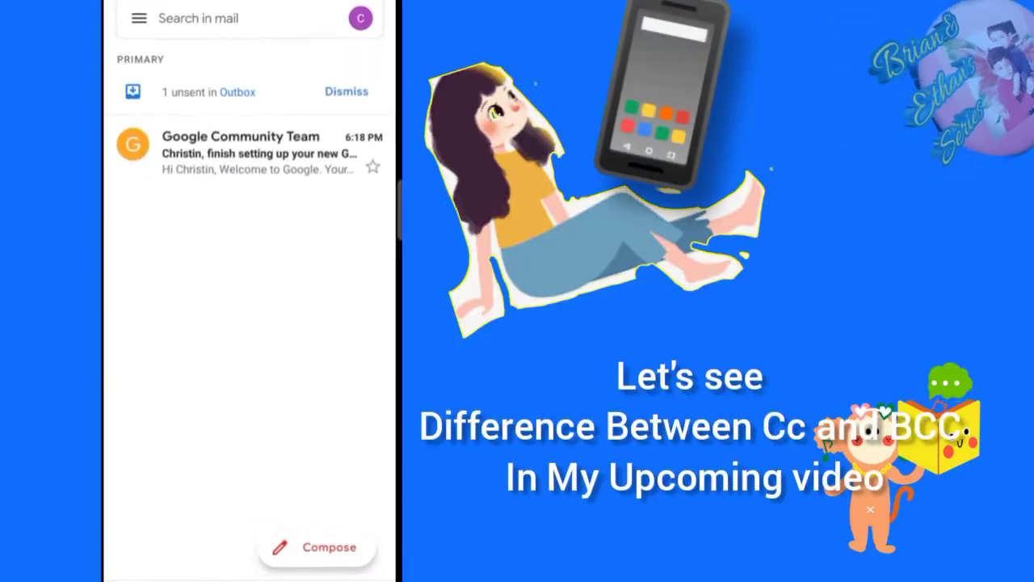
{"action": "left_click", "coordinate": [316, 546]}
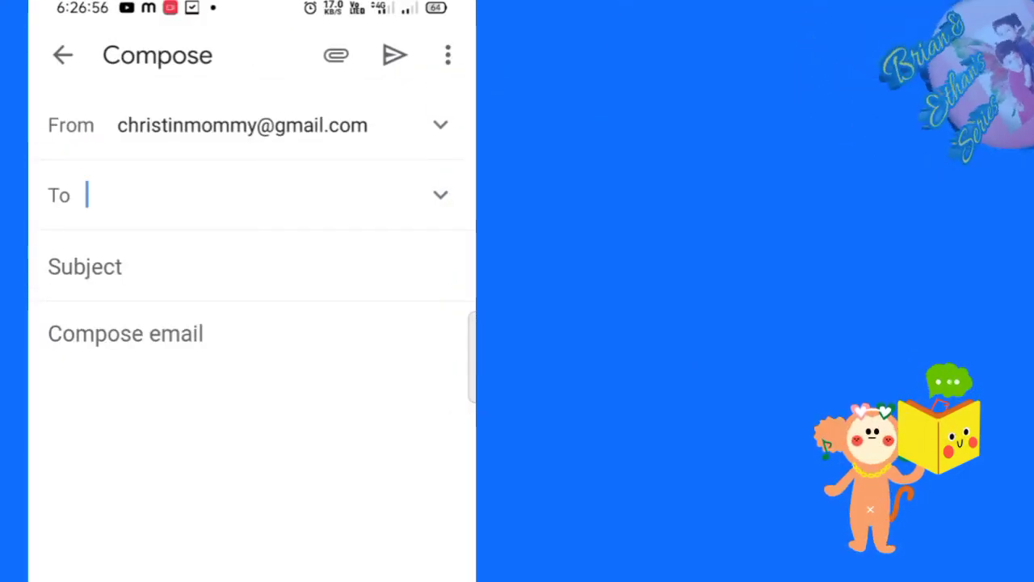
{"action": "type", "text": "brian"}
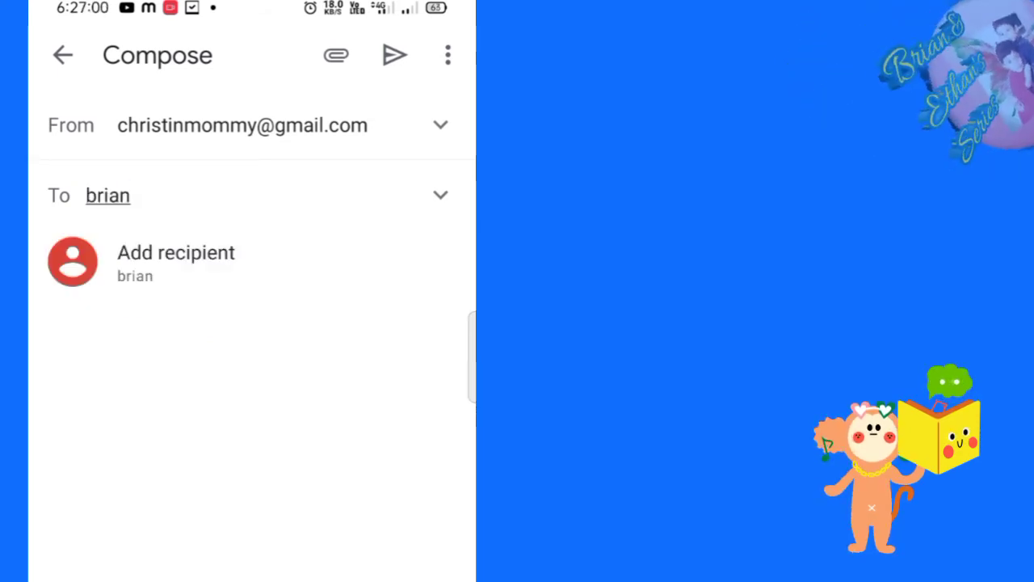
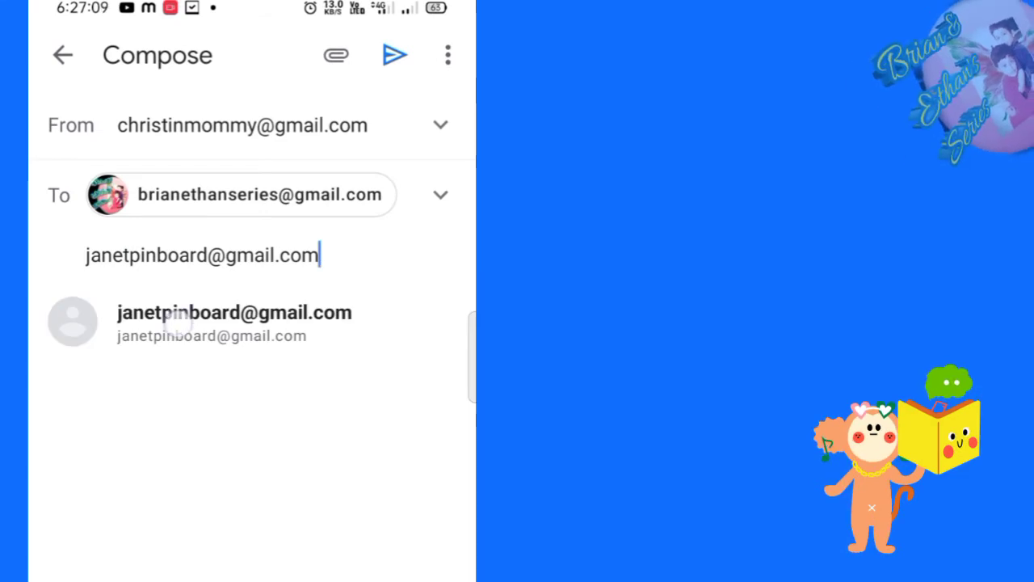
{"action": "left_click", "coordinate": [233, 312]}
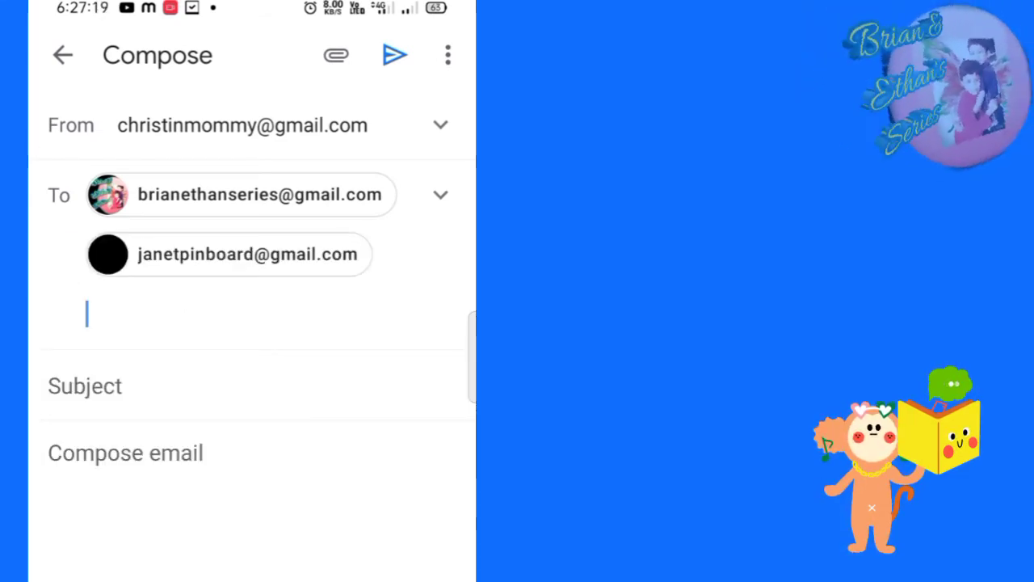
- Write subject 'Vacation' and body 'Hi....' and send it to both recipients
{"action": "type", "text": "Vacation 1"}
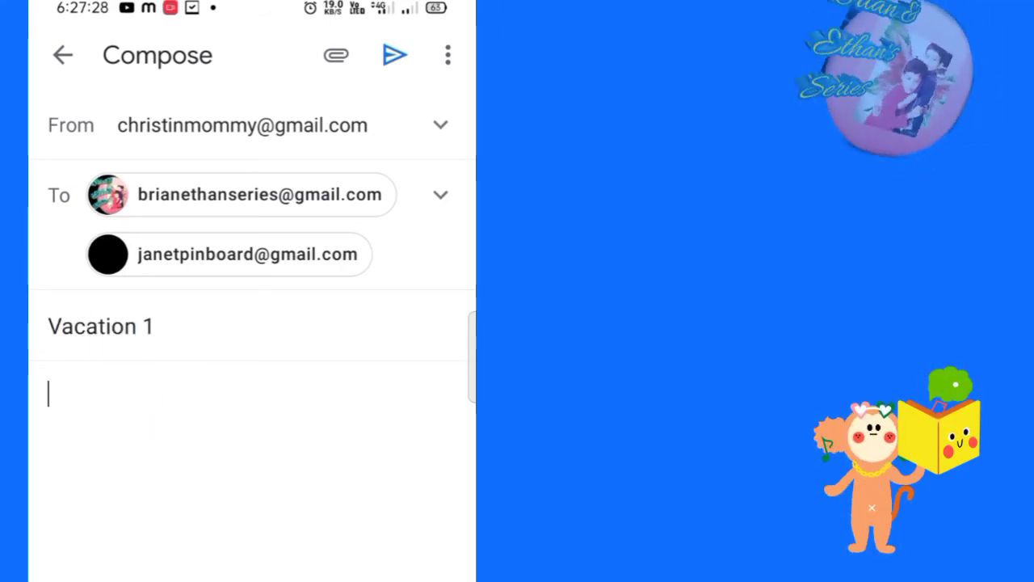
{"action": "type", "text": "Hi...."}
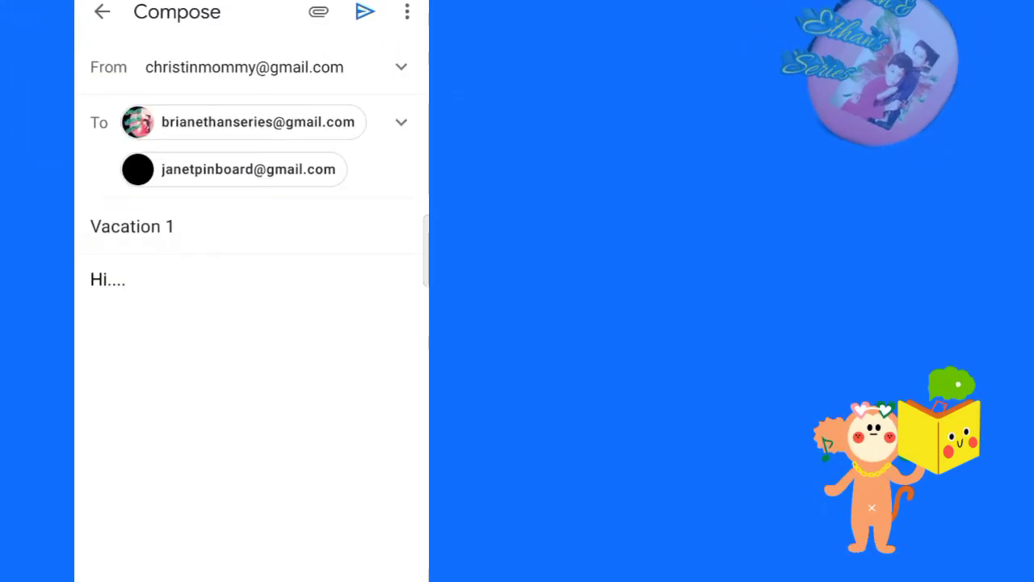
{"action": "left_click", "coordinate": [365, 12]}
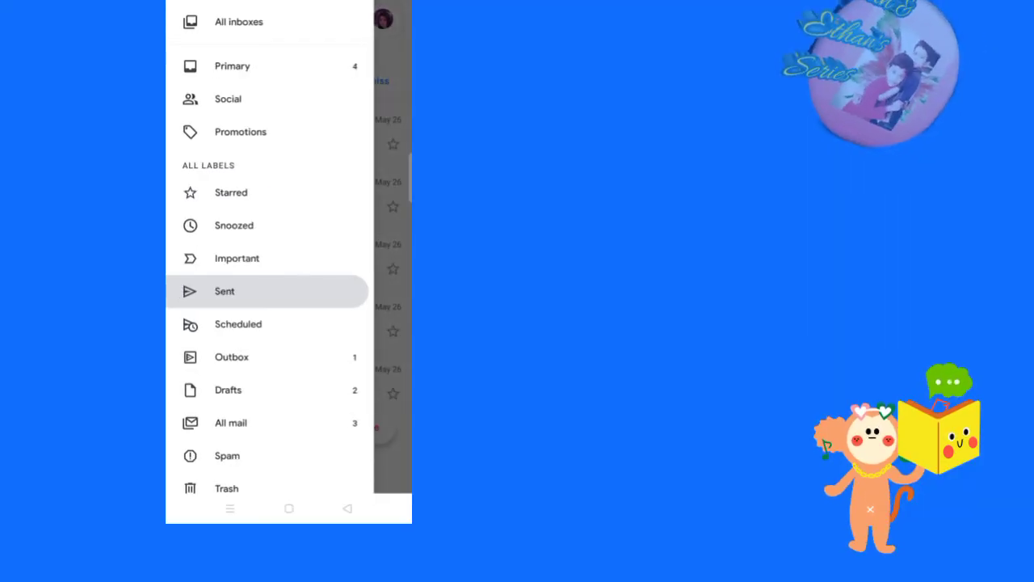
- In Sent mail, view the Vacation 1 email's details listing both recipients and the May 26, 2021 date
{"action": "left_click", "coordinate": [225, 291]}
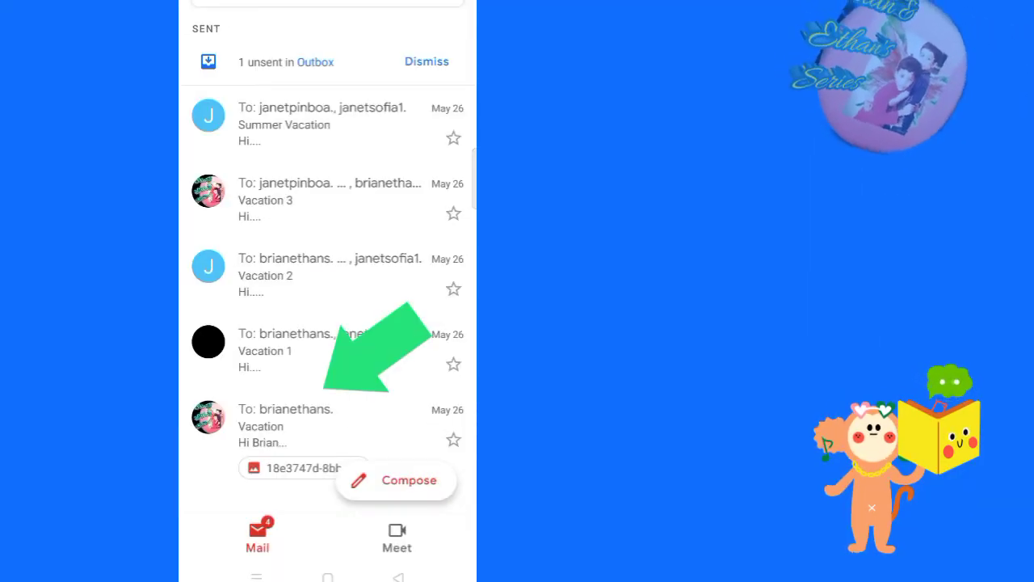
{"action": "left_click", "coordinate": [285, 427]}
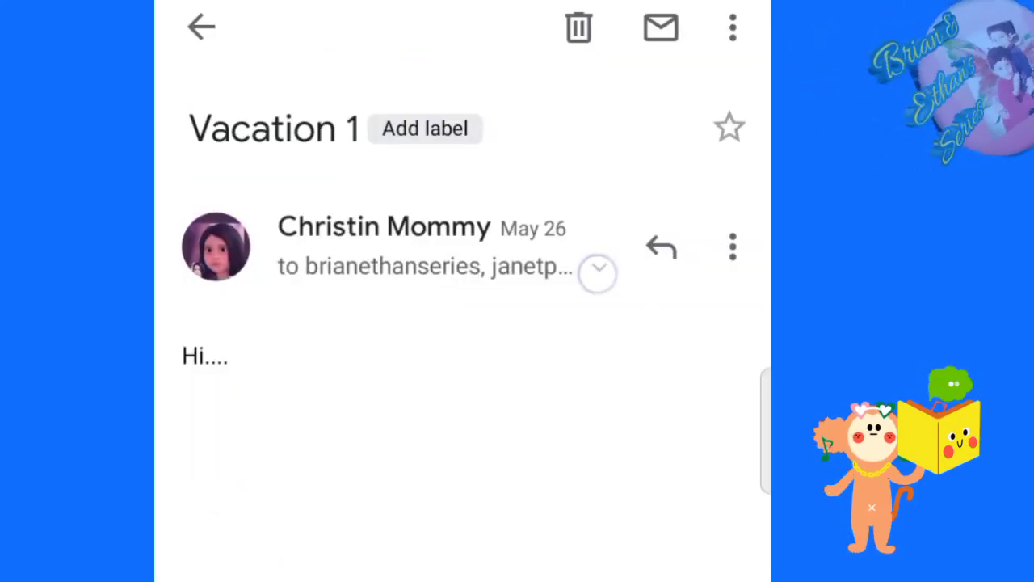
{"action": "left_click", "coordinate": [598, 273]}
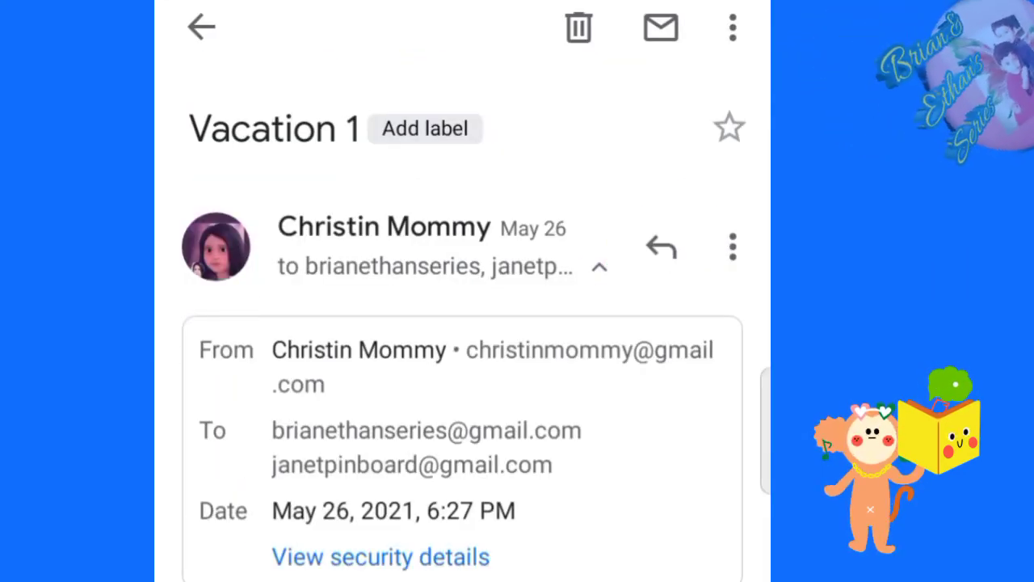